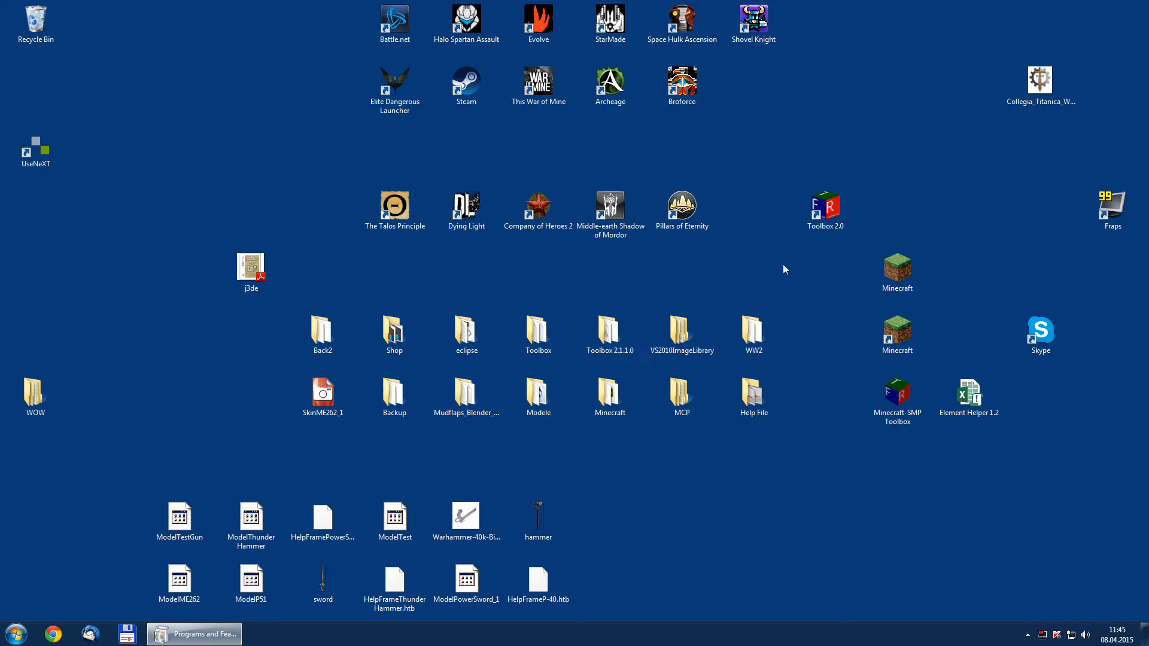
Launch Minecraft-SMP Toolbox 2.0 from its desktop shortcut.
click(825, 210)
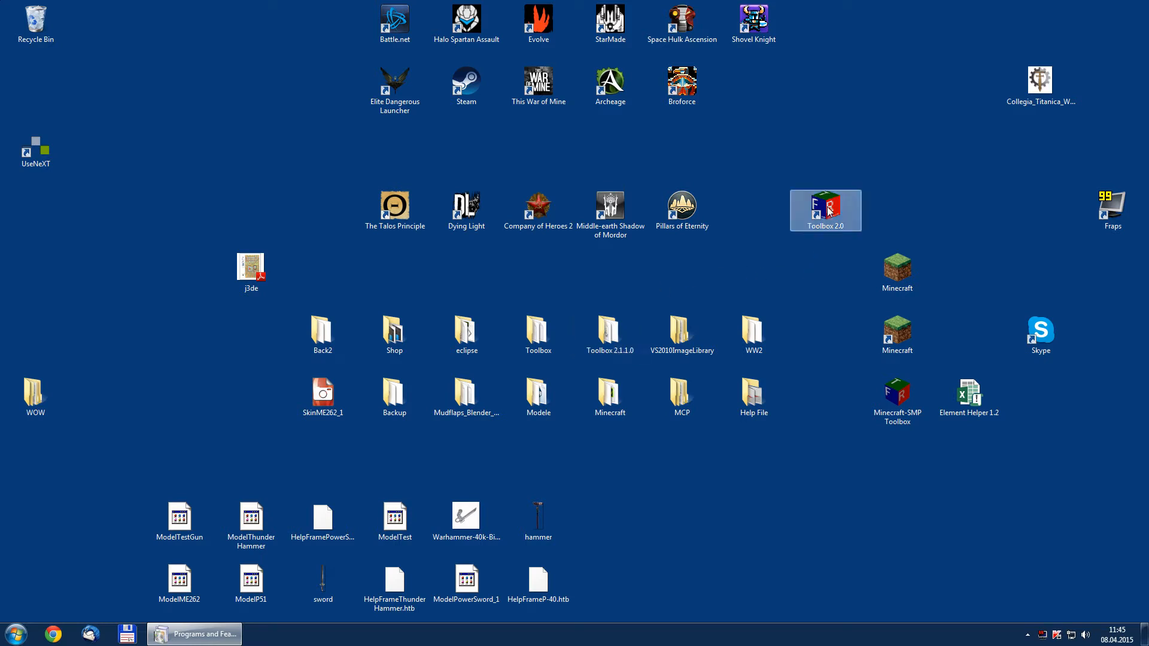
double_click(826, 210)
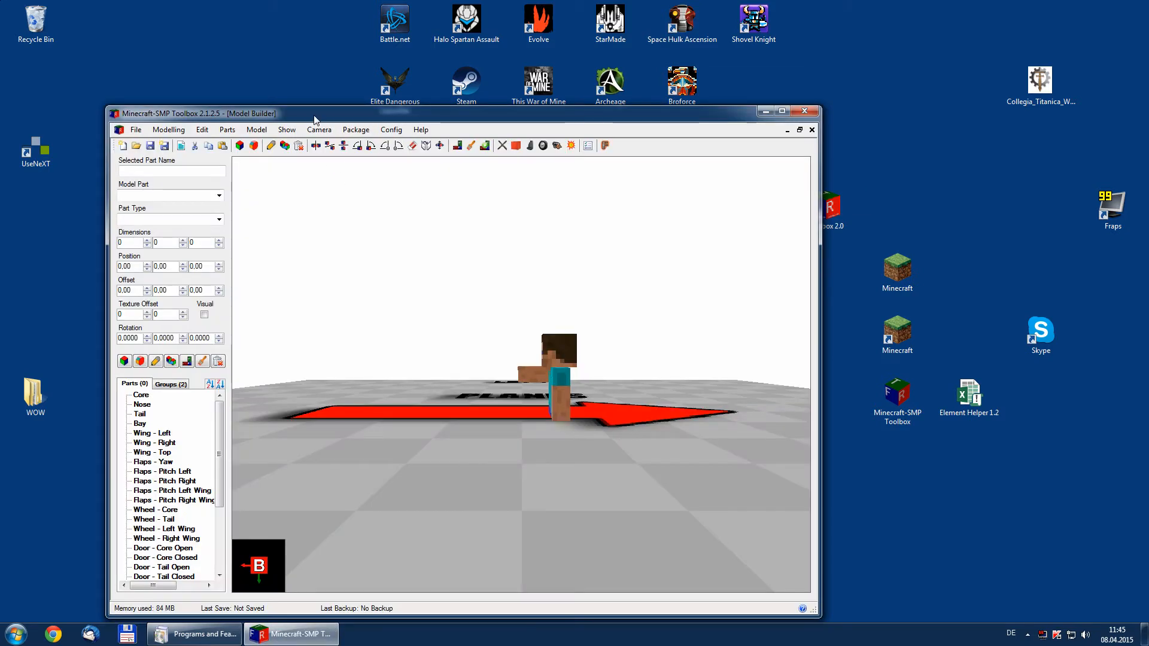
Maximize the Model Builder window and briefly open and close Model Settings.
click(782, 111)
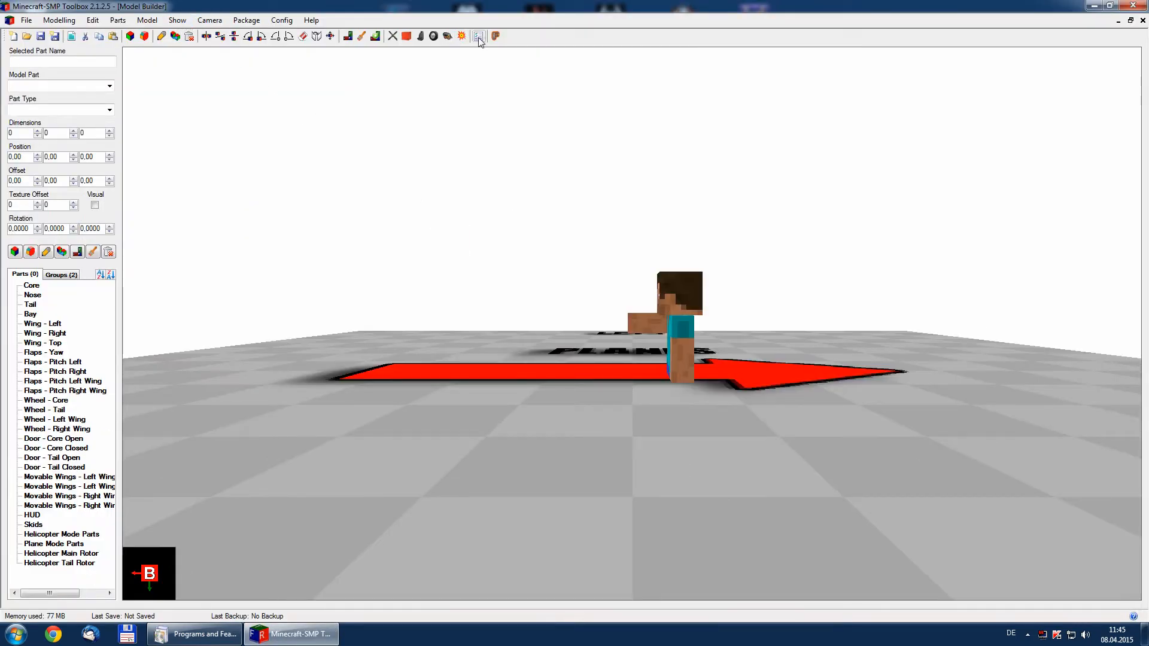
click(479, 36)
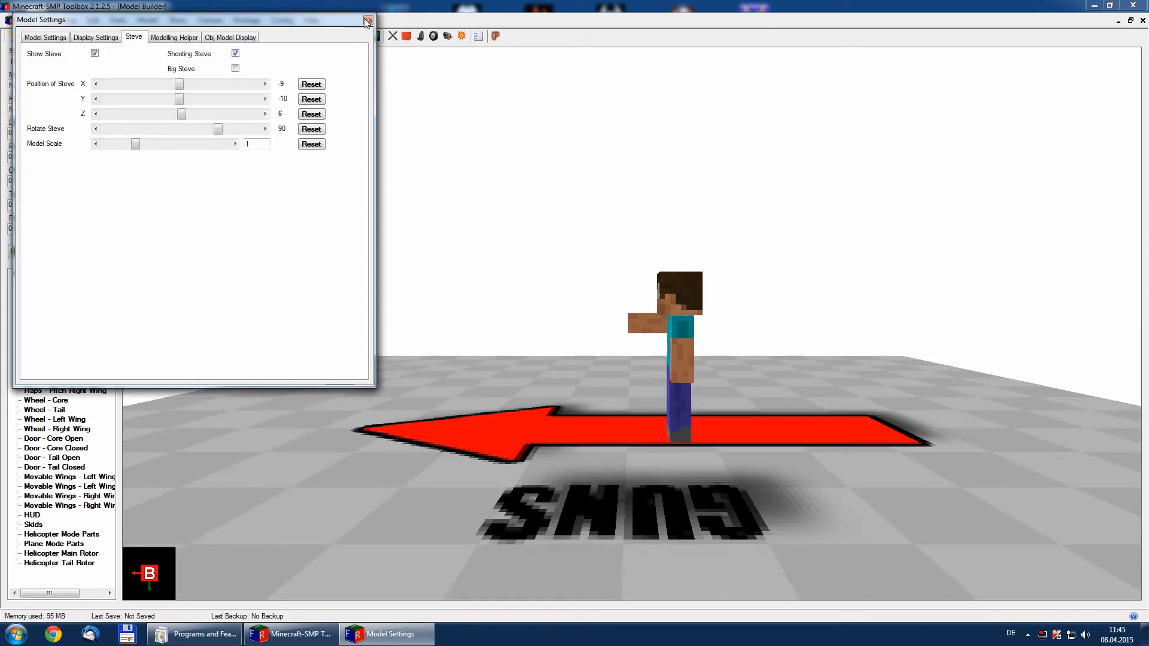
click(368, 20)
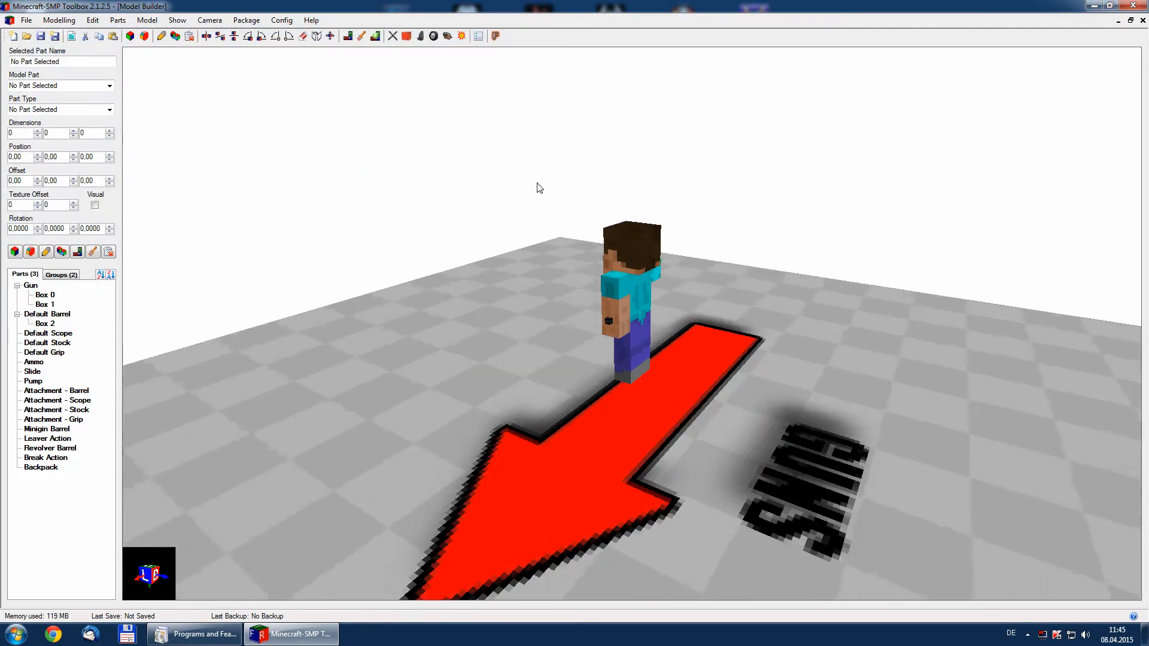
Turn on Show Steve and Shooting Steve in the Model Settings Steve tab.
click(147, 19)
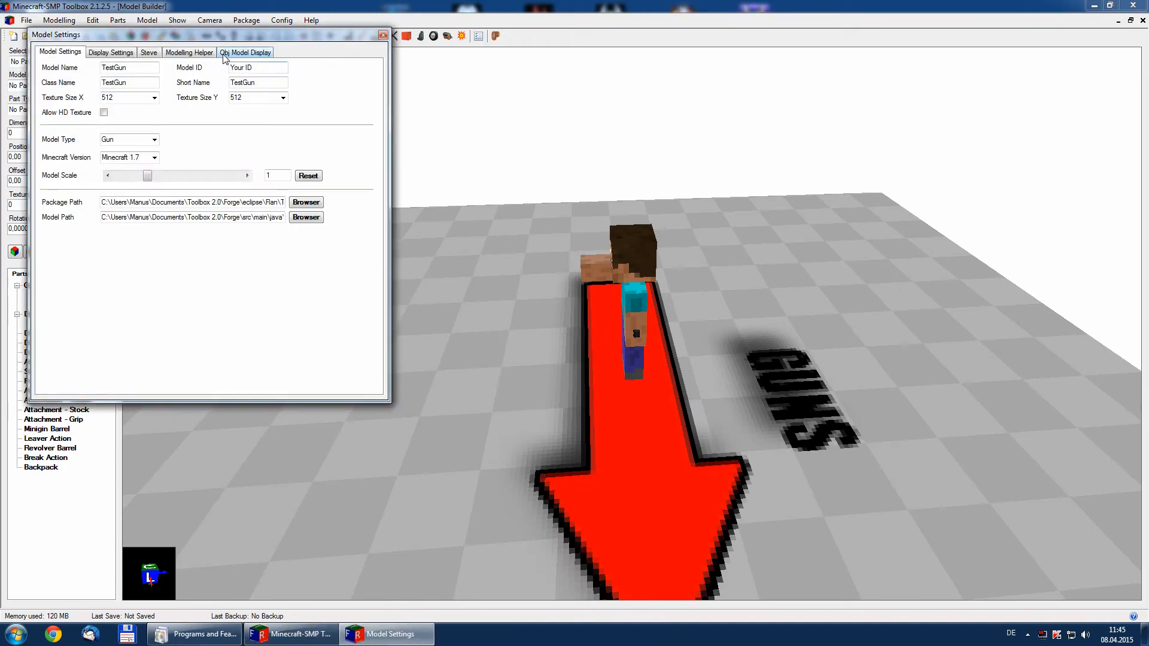
click(149, 52)
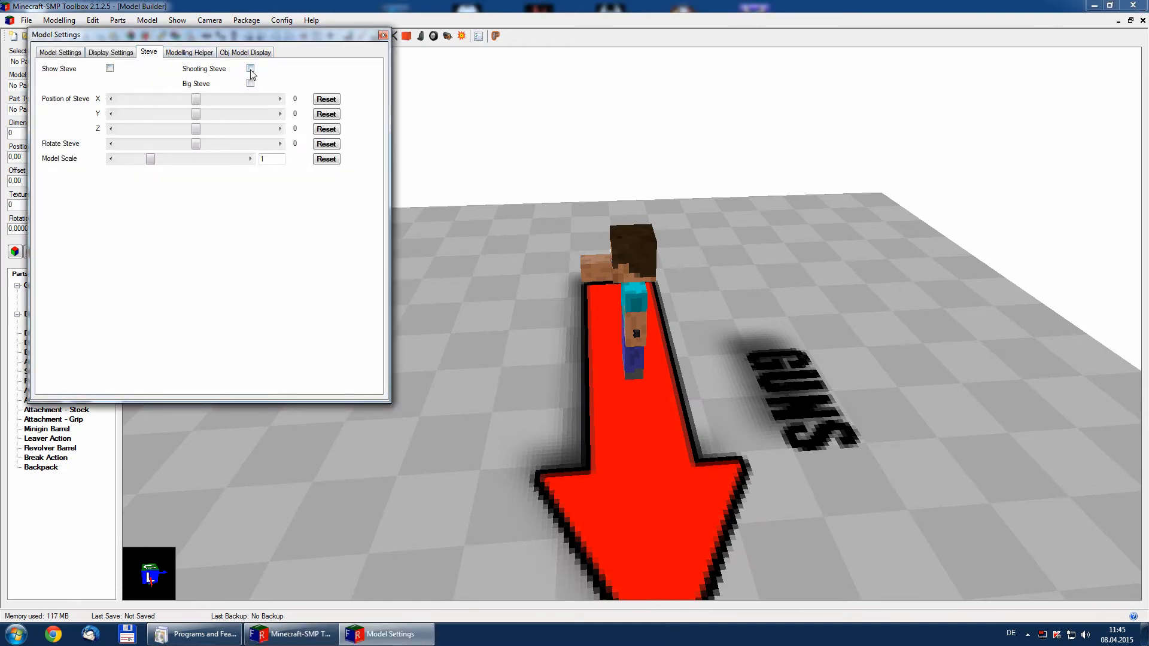
click(110, 68)
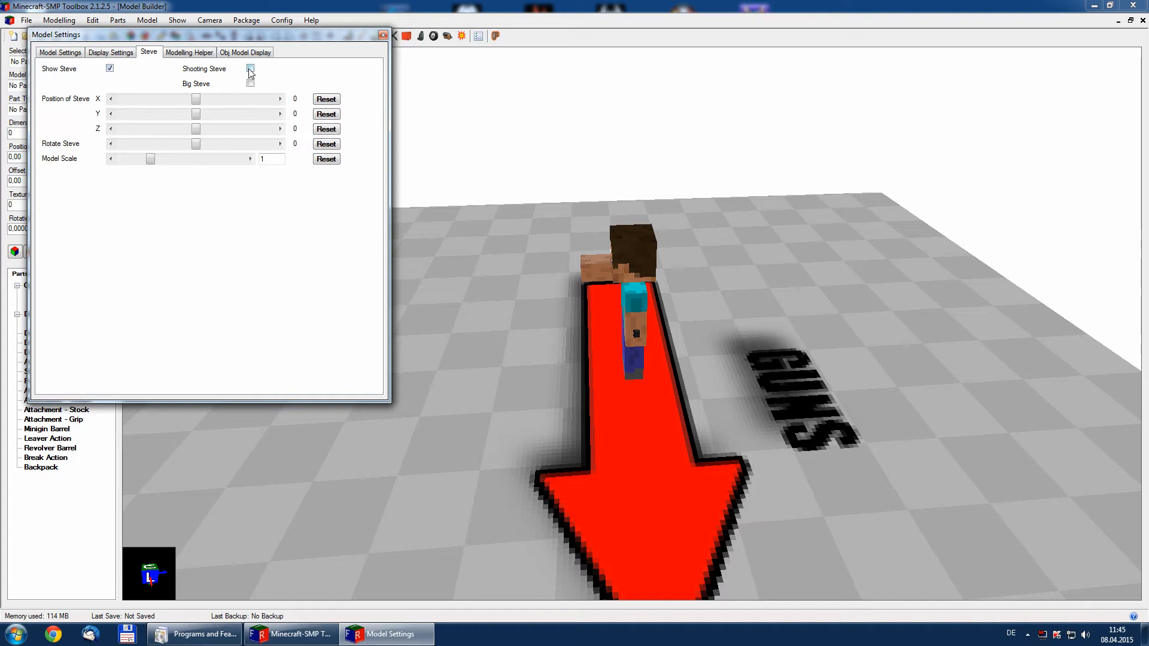
click(250, 68)
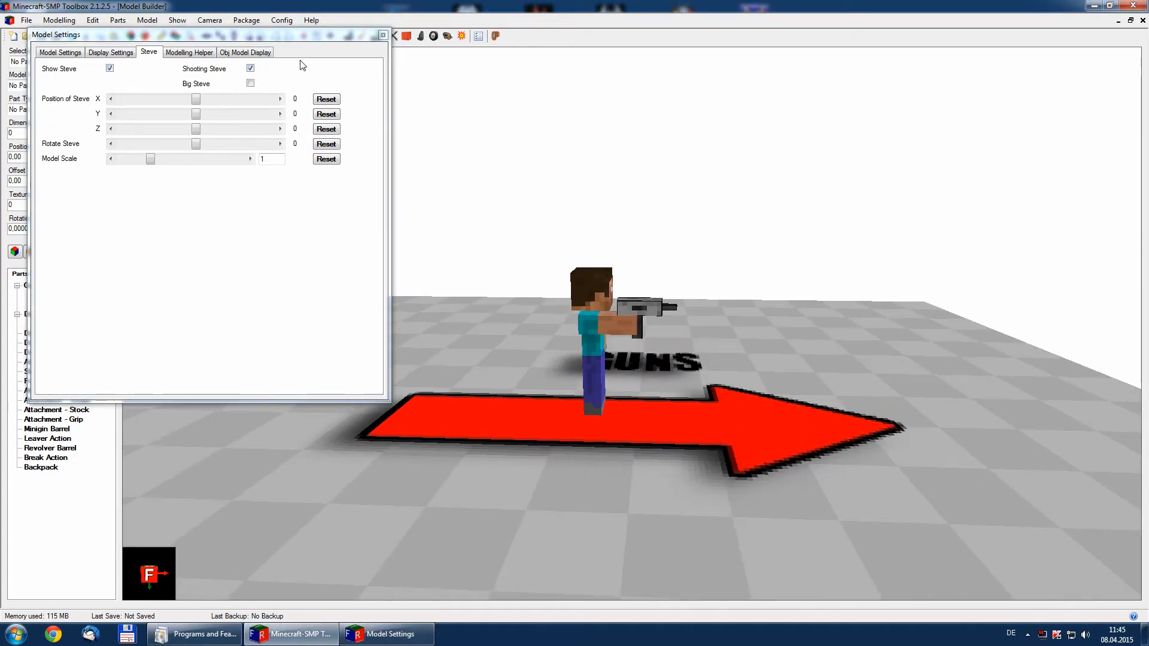
click(176, 20)
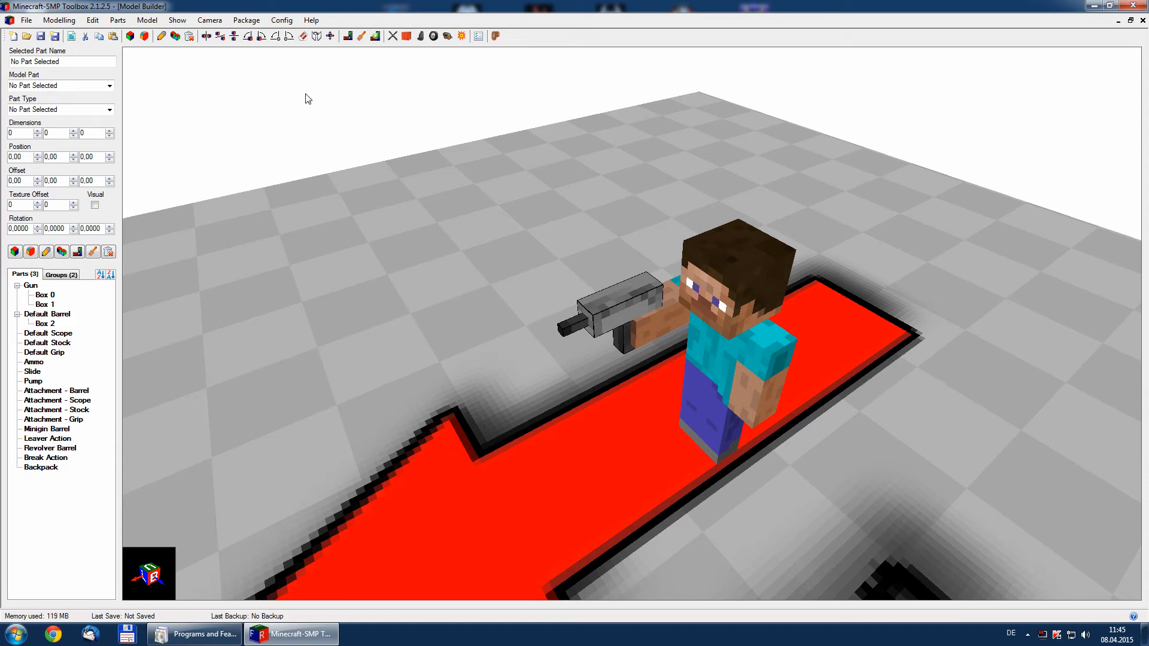
Open Config > Model Config and look through the empty Guns and Attachments fields.
click(282, 19)
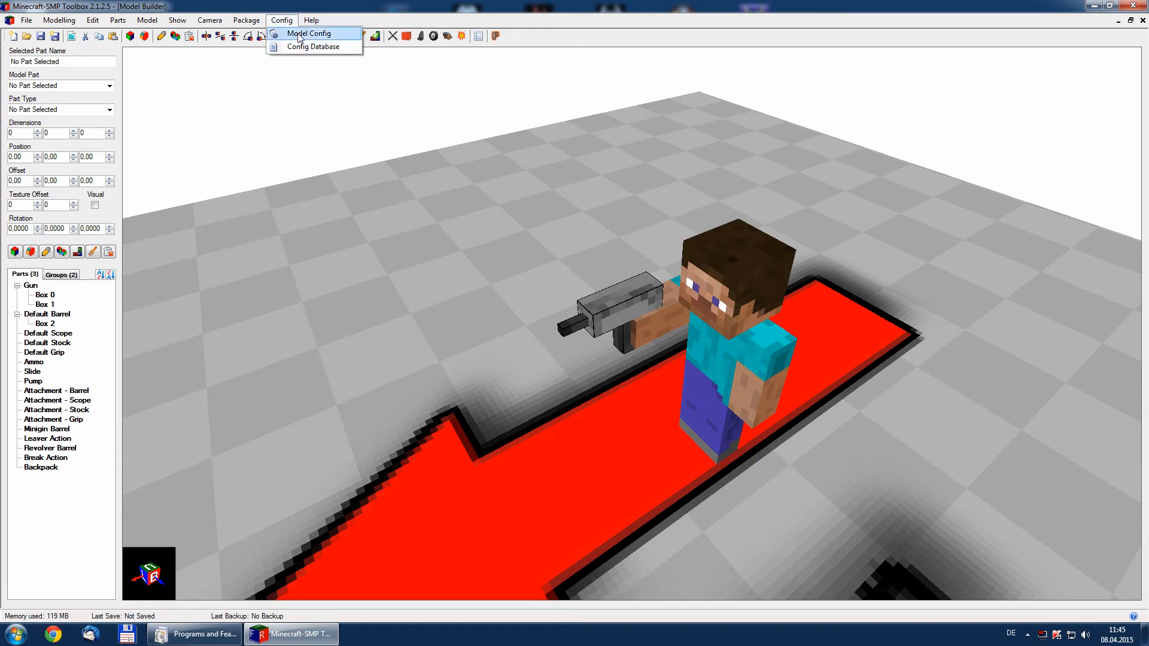
click(309, 33)
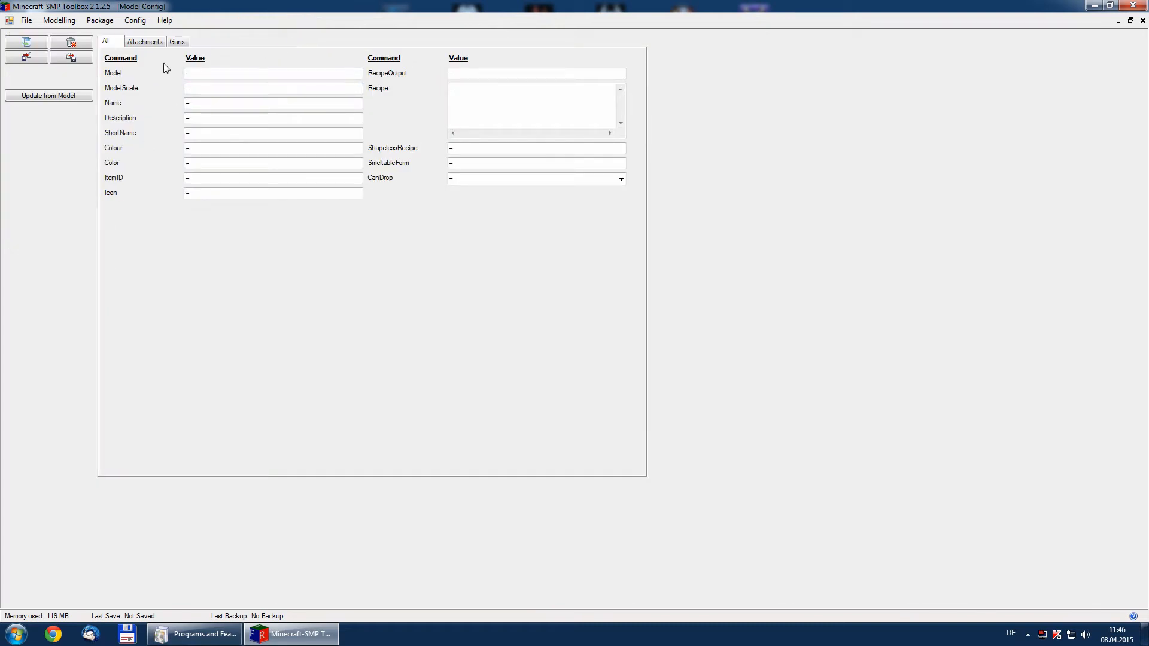
click(177, 41)
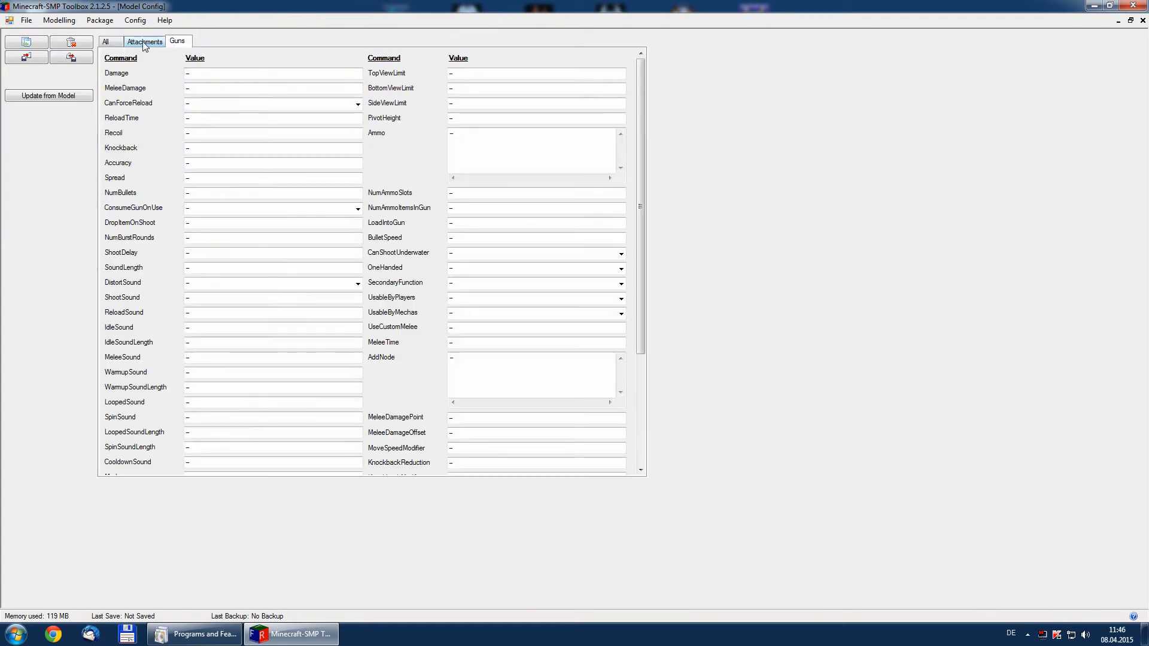
click(145, 40)
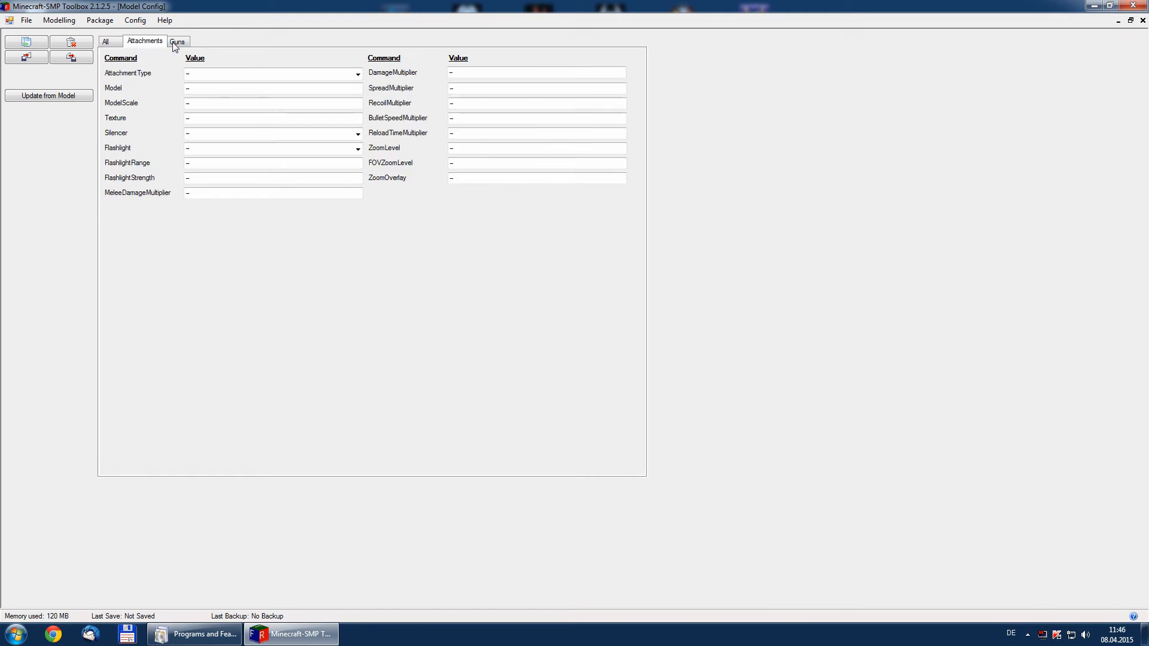
click(177, 42)
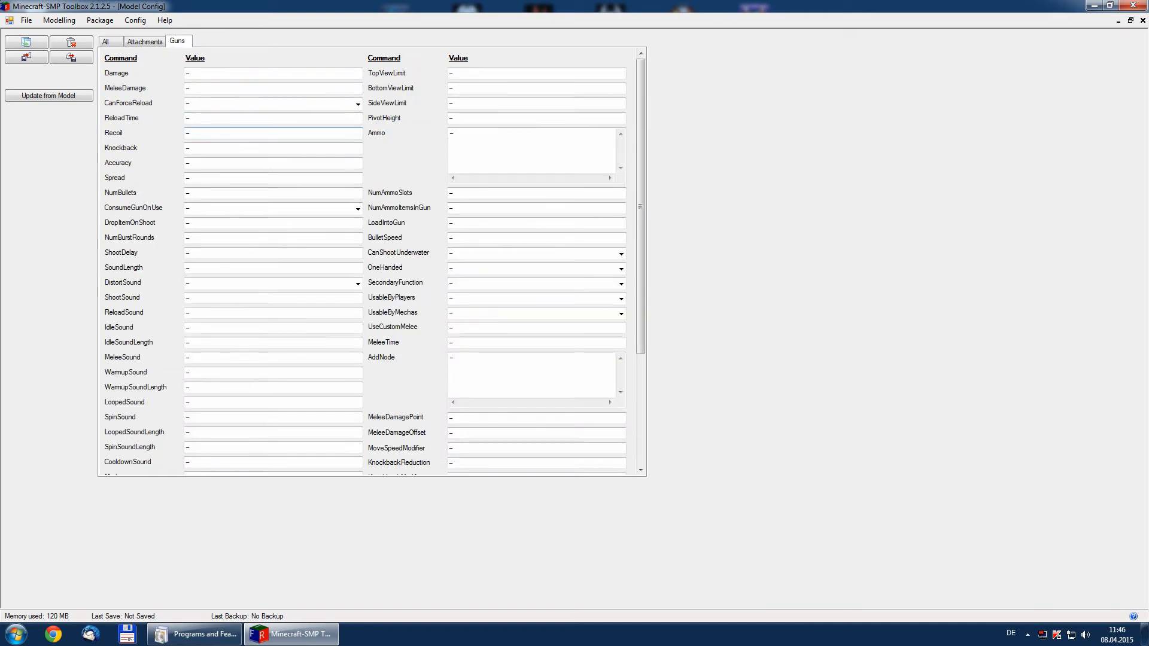
click(49, 95)
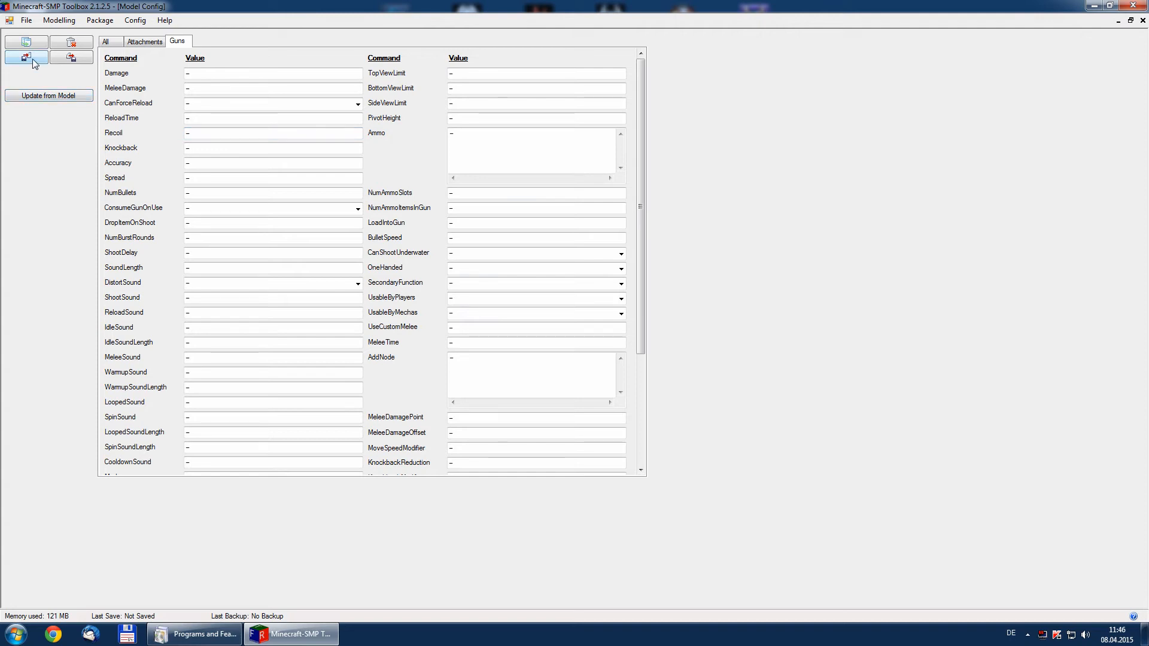
Import MP5 from Forge 1.7.10 > eclipse > Flan > Modern Weapons Pack > guns.
click(26, 57)
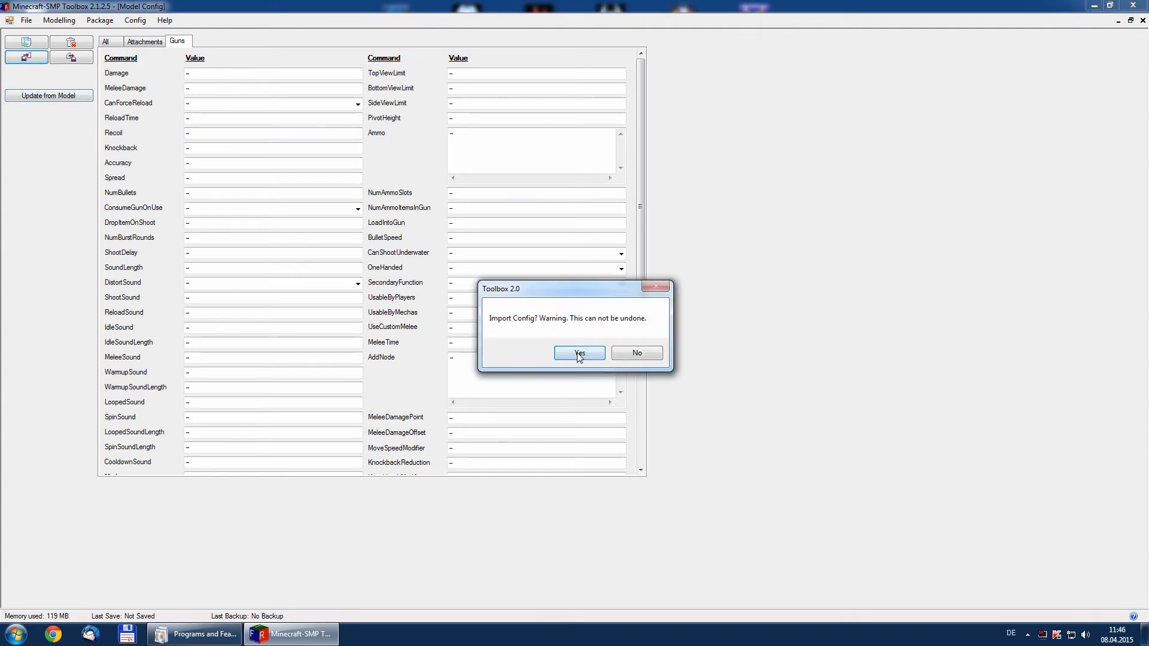
click(579, 354)
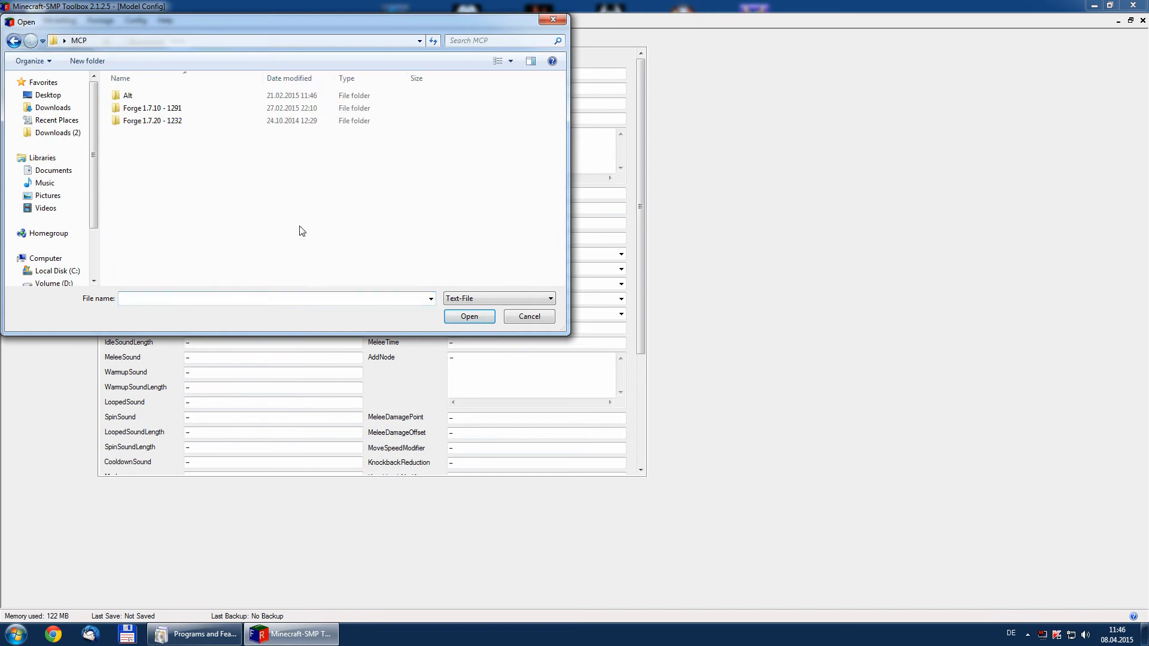
double_click(152, 107)
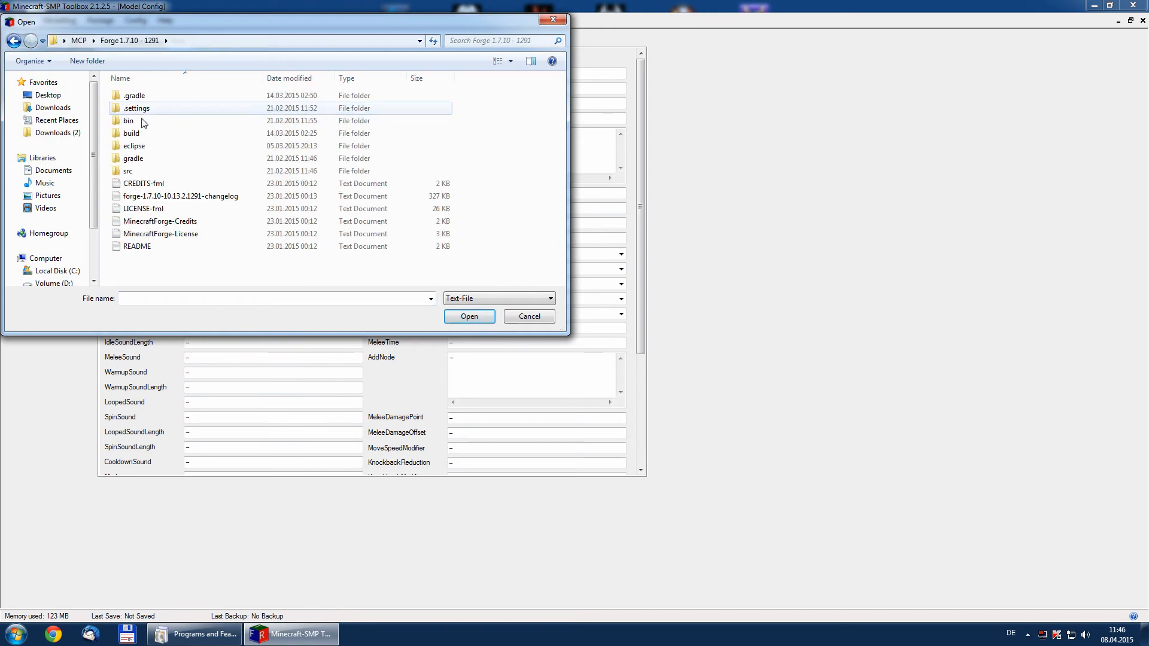
mouse_move(129, 171)
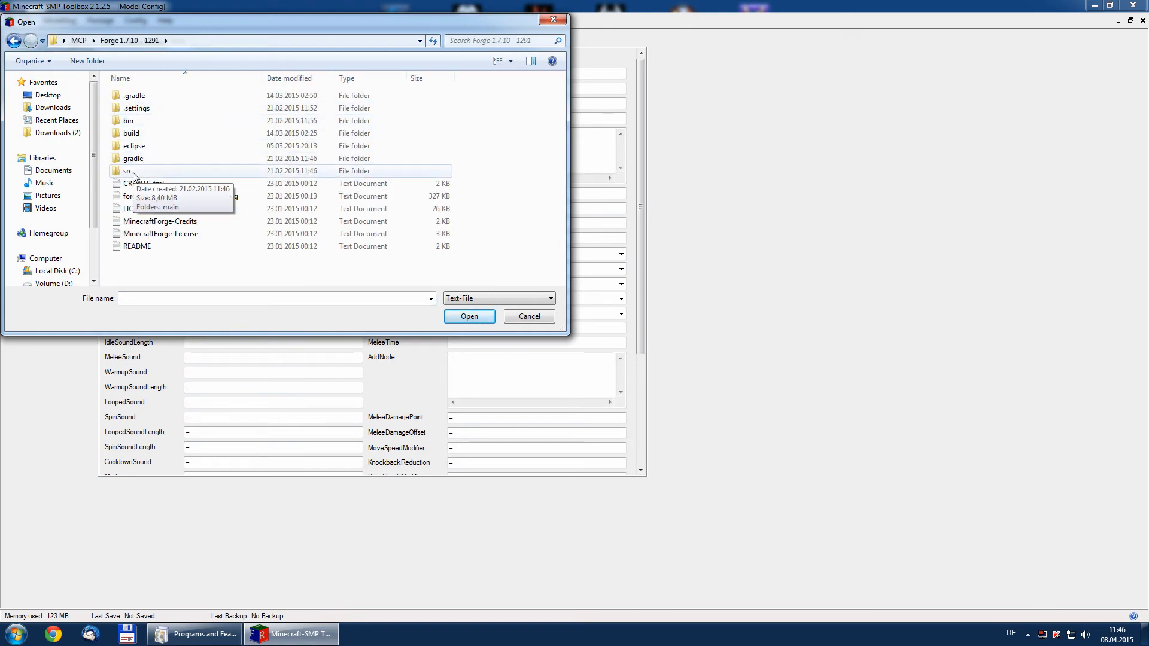
double_click(134, 146)
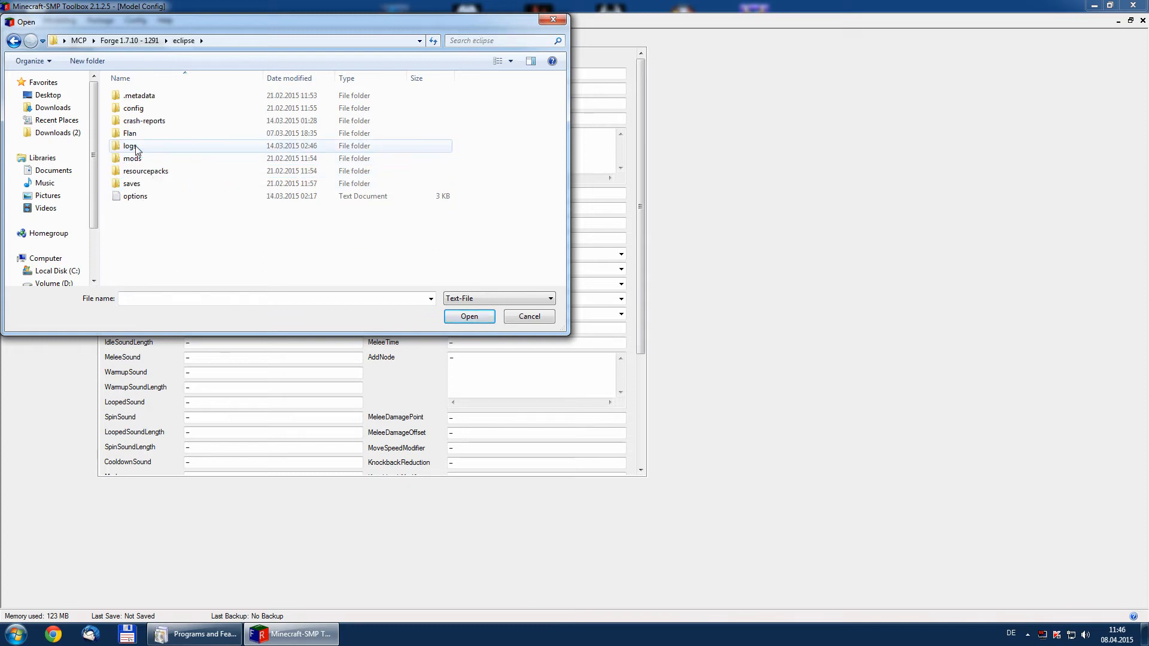
double_click(130, 133)
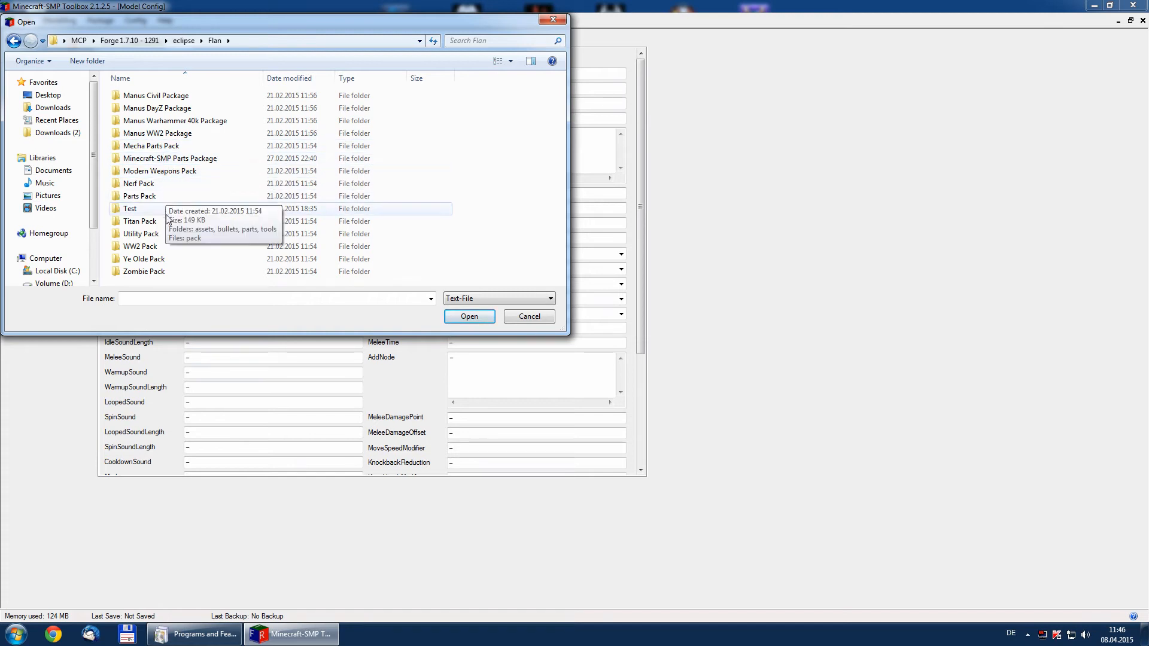
mouse_move(167, 184)
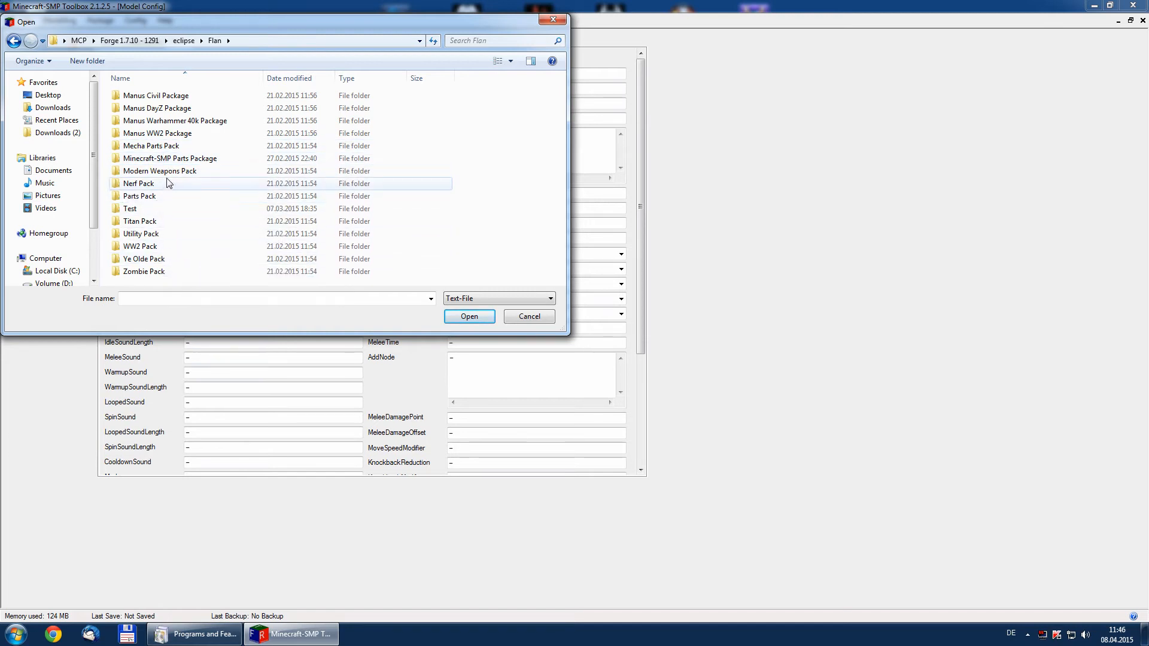
double_click(159, 171)
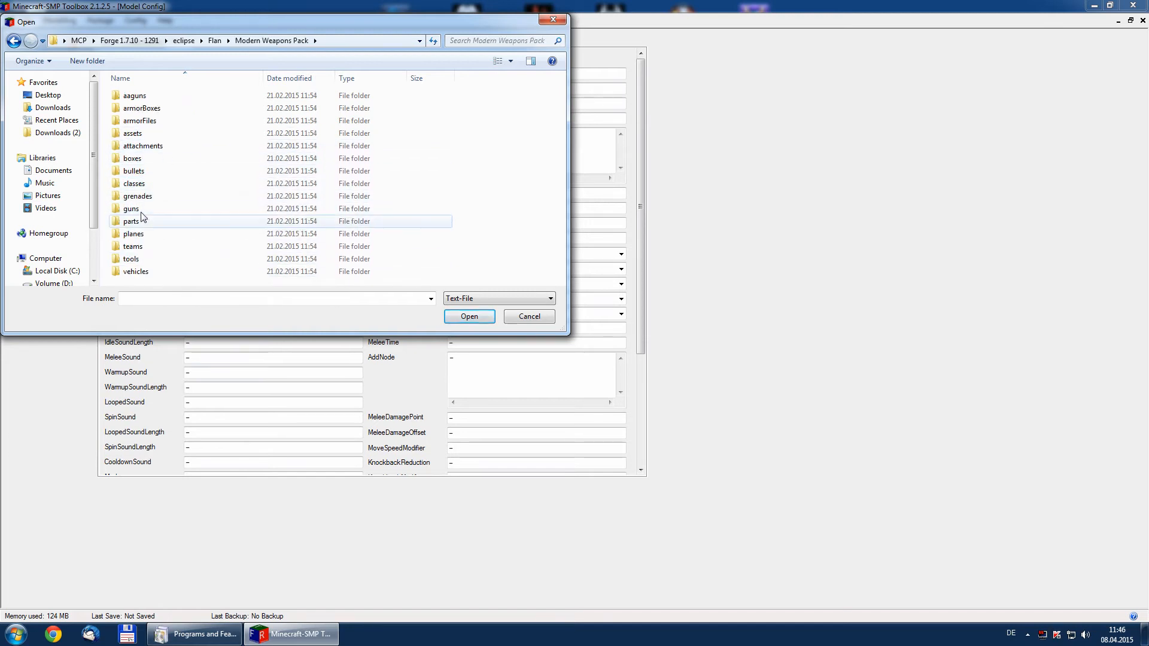
double_click(131, 208)
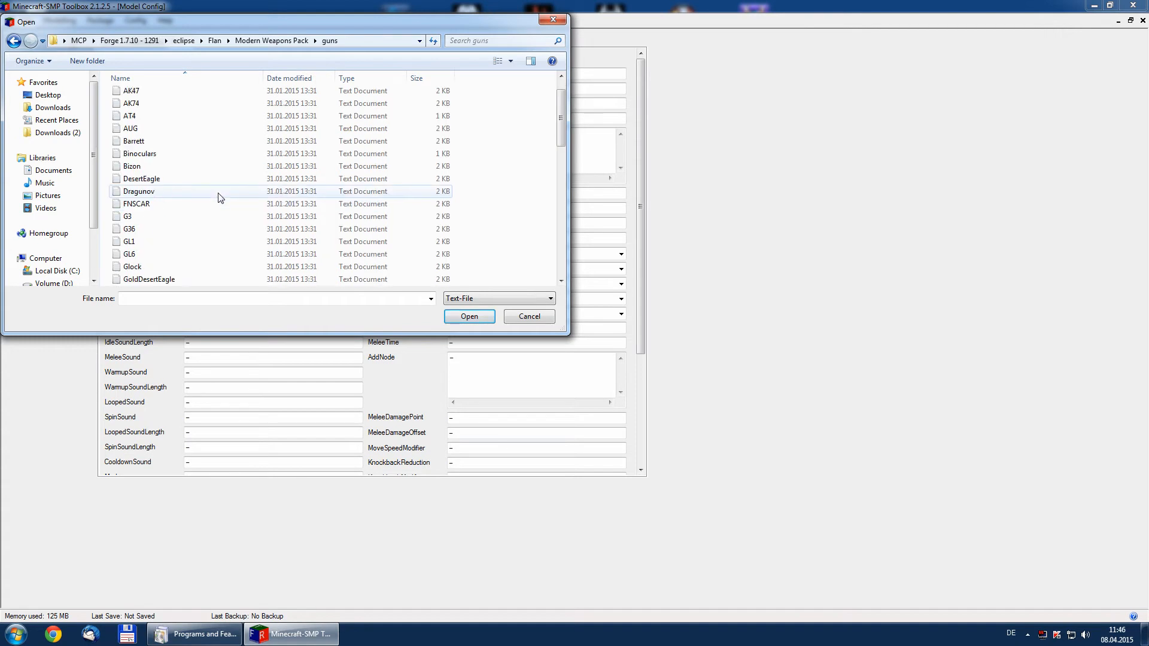
scroll(down, 3)
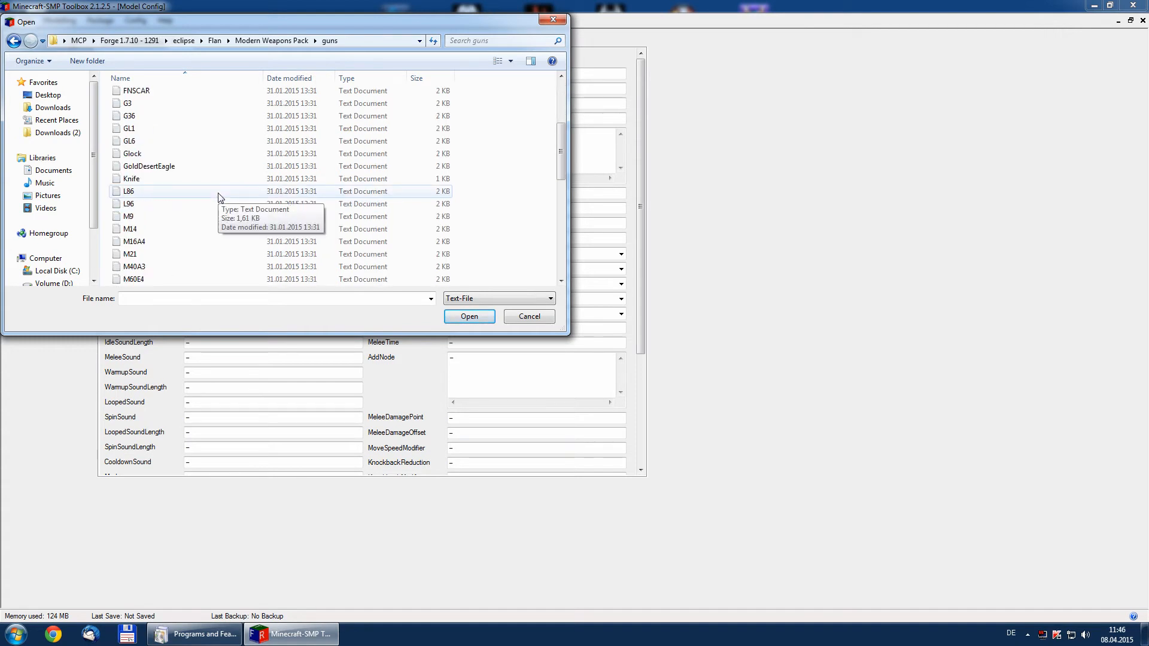
scroll(down, 3)
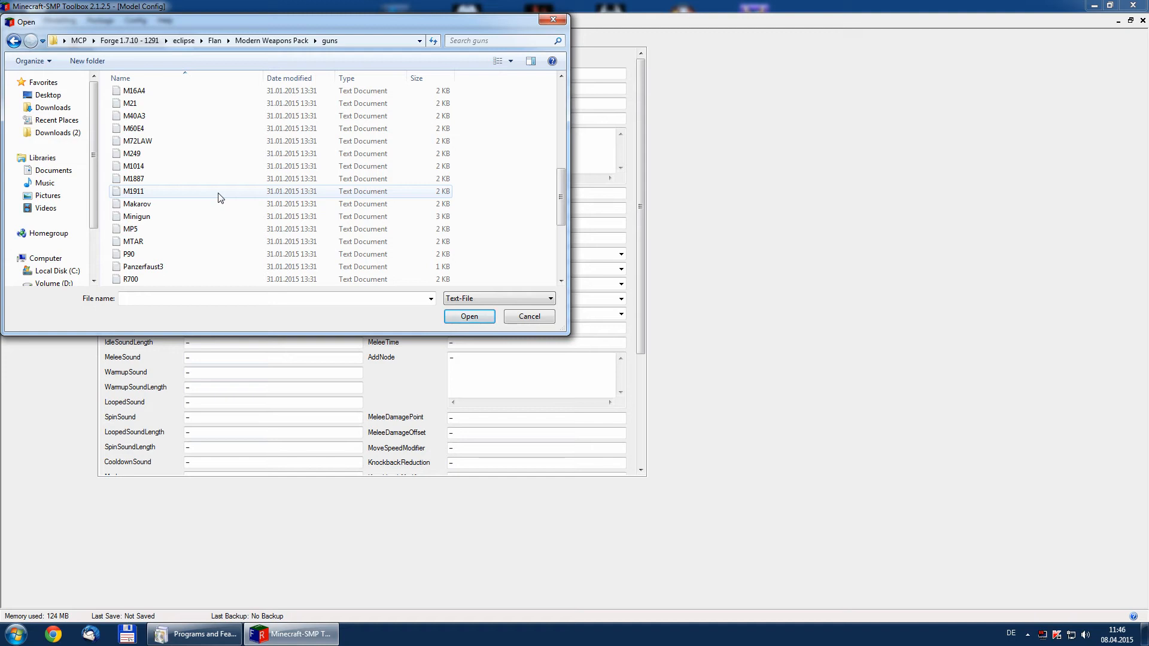
click(469, 316)
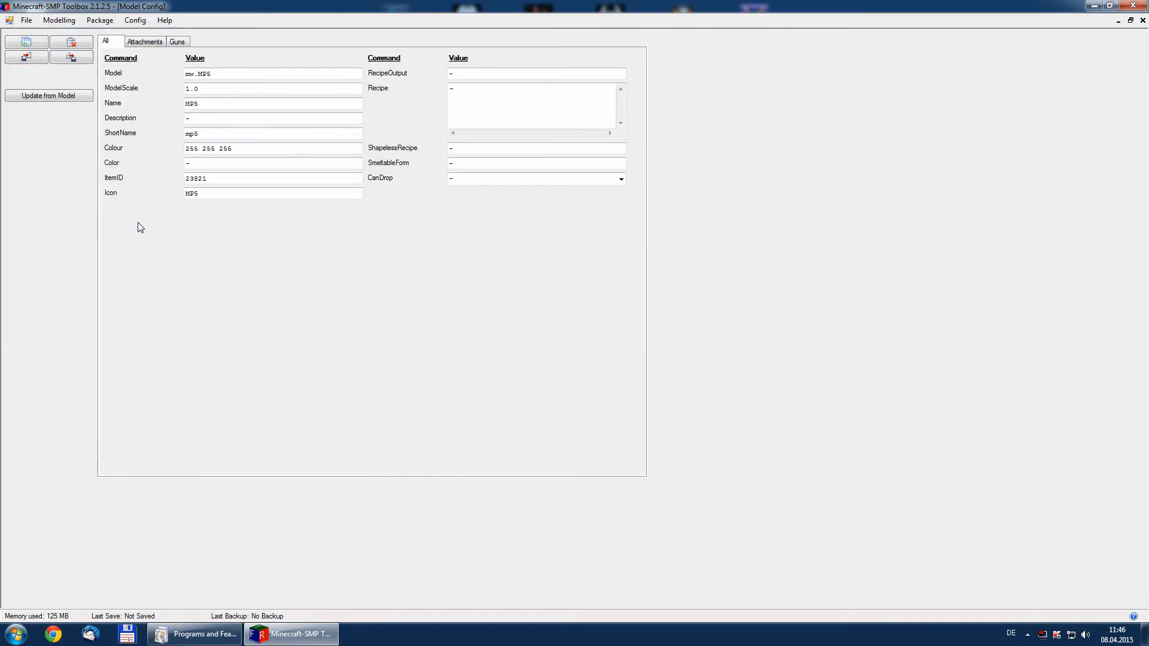
mouse_move(151, 55)
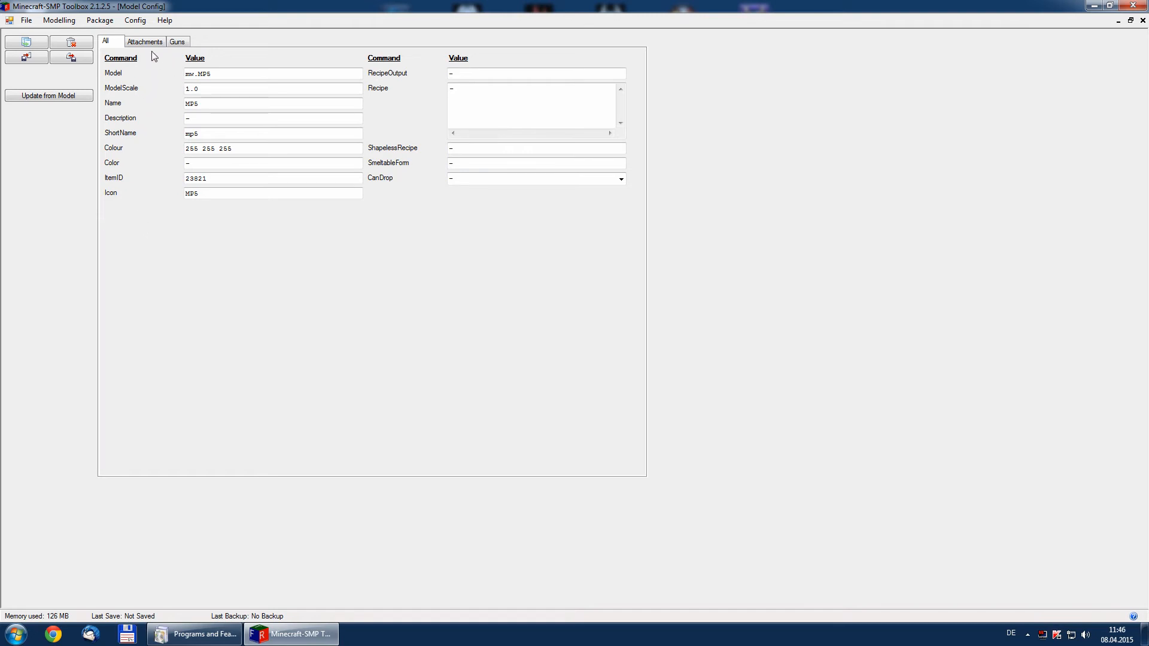
Review the imported MP5 attachment and gun settings, then choose Update from Model.
click(144, 42)
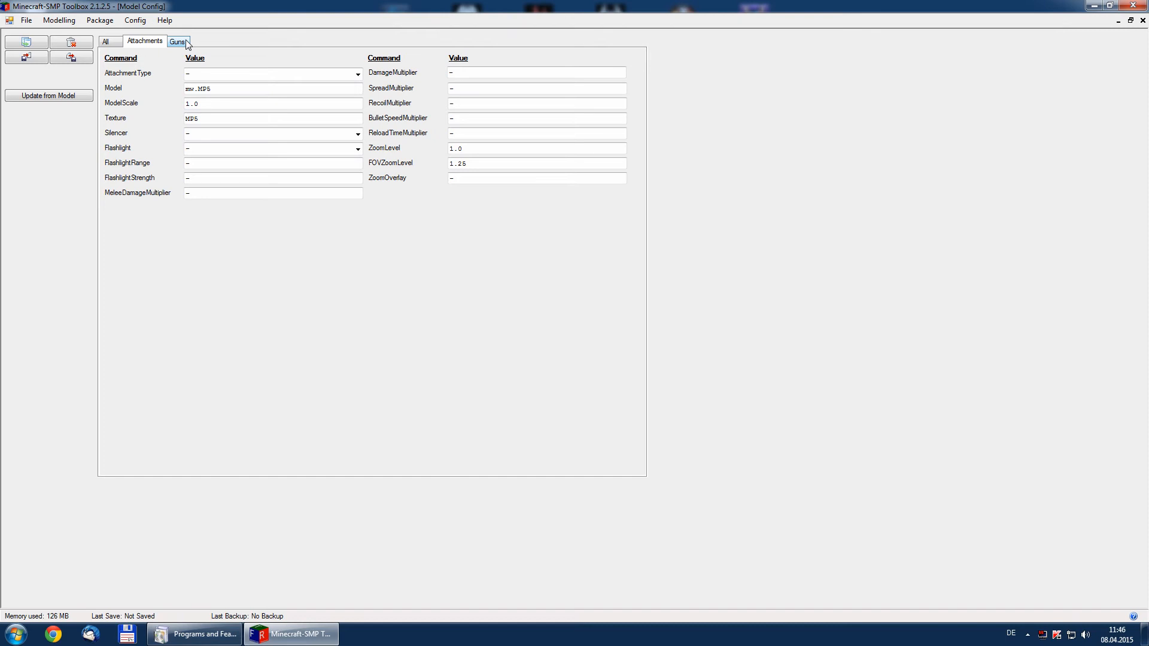
click(177, 40)
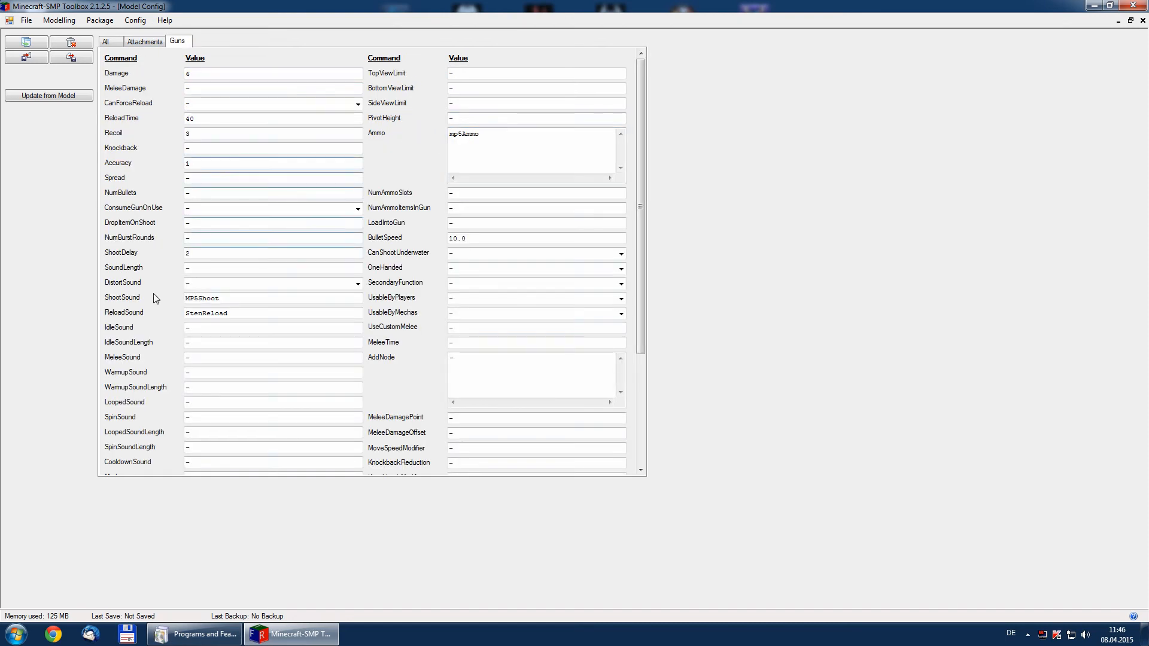
scroll(down, 3)
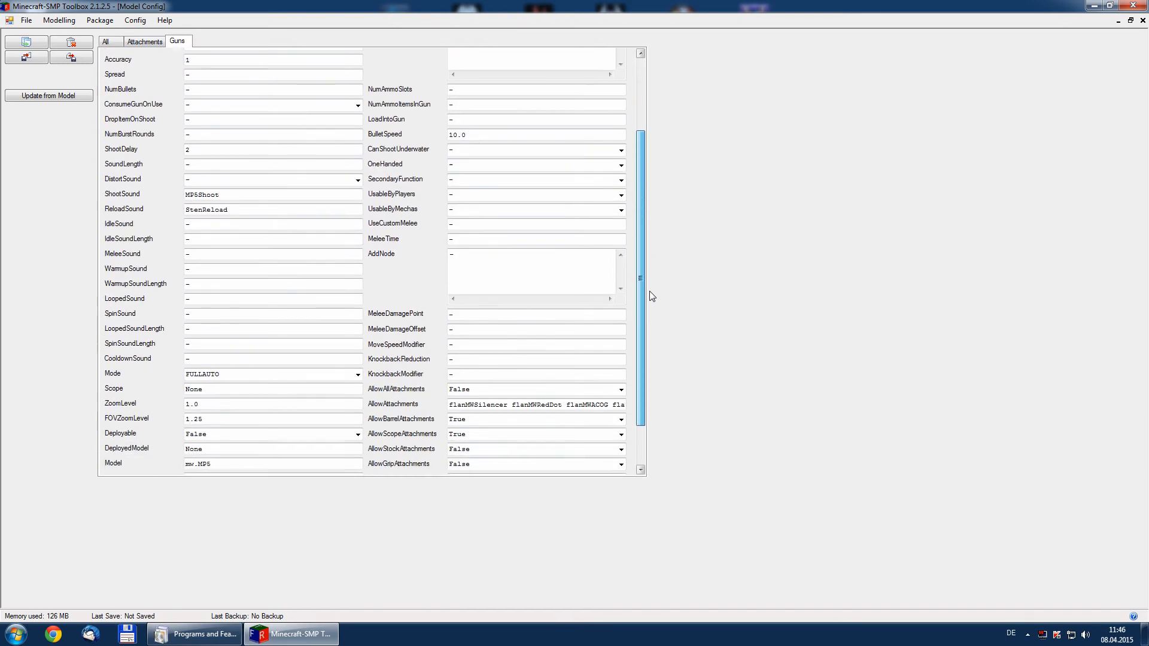
scroll(down, 3)
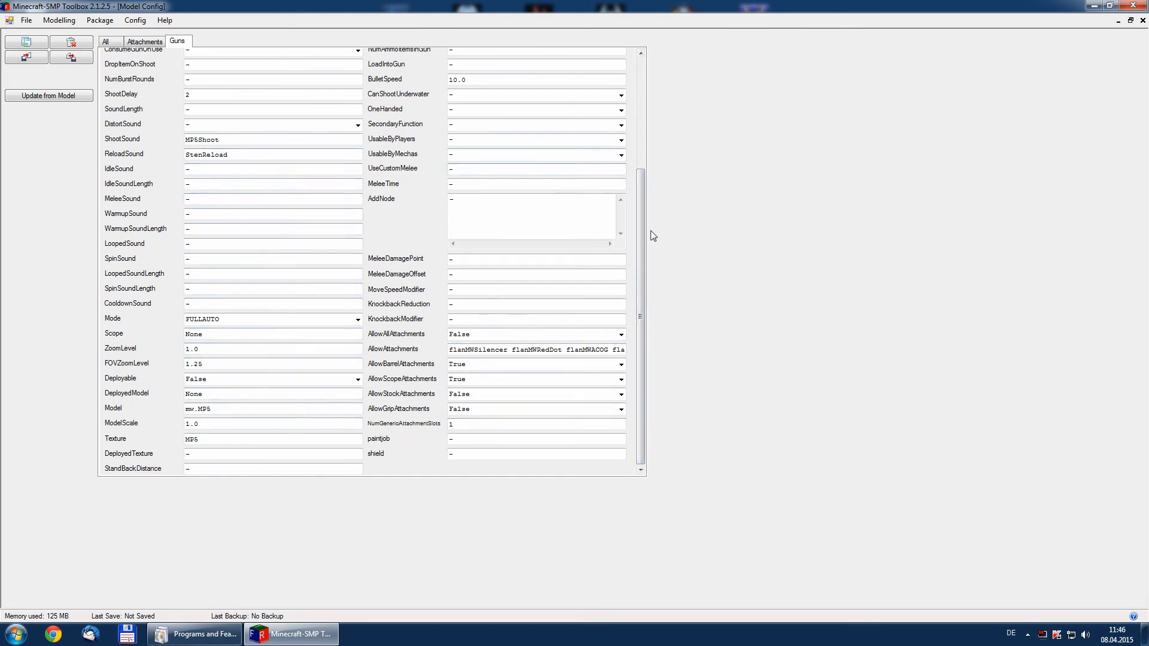
click(105, 41)
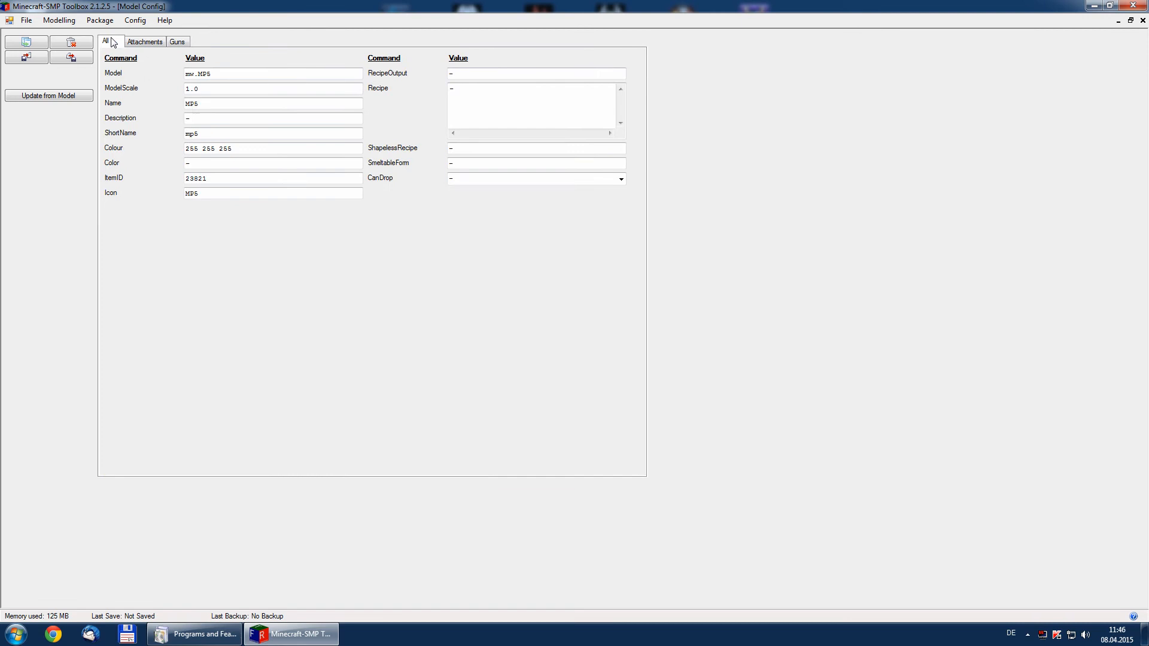
mouse_move(38, 130)
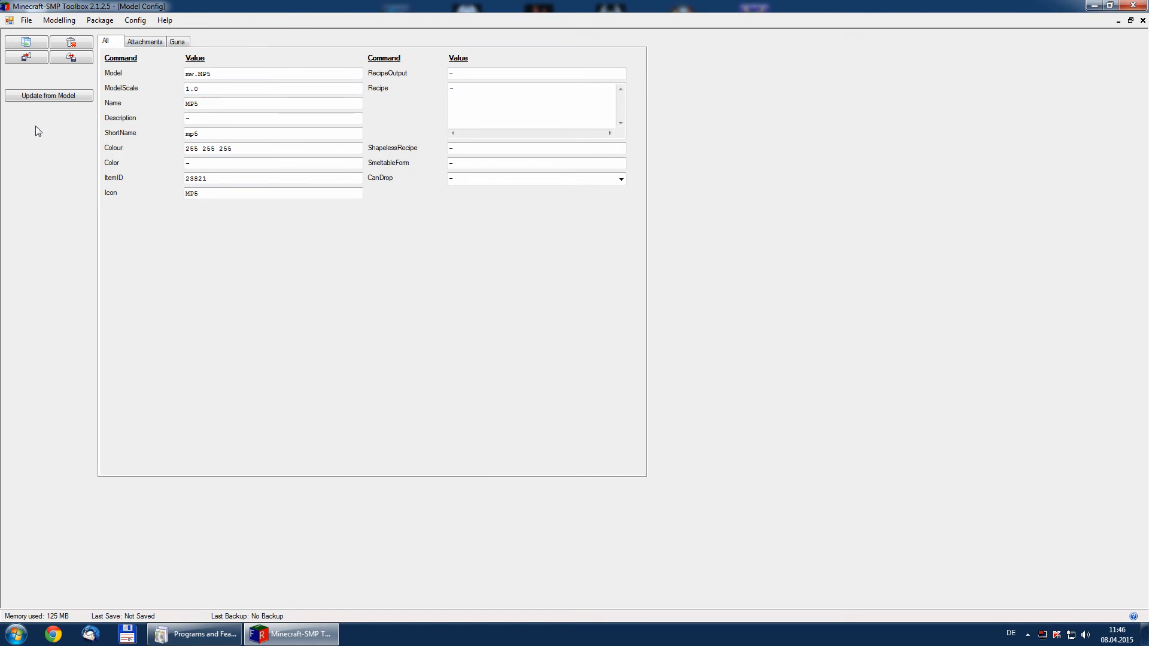
mouse_move(55, 130)
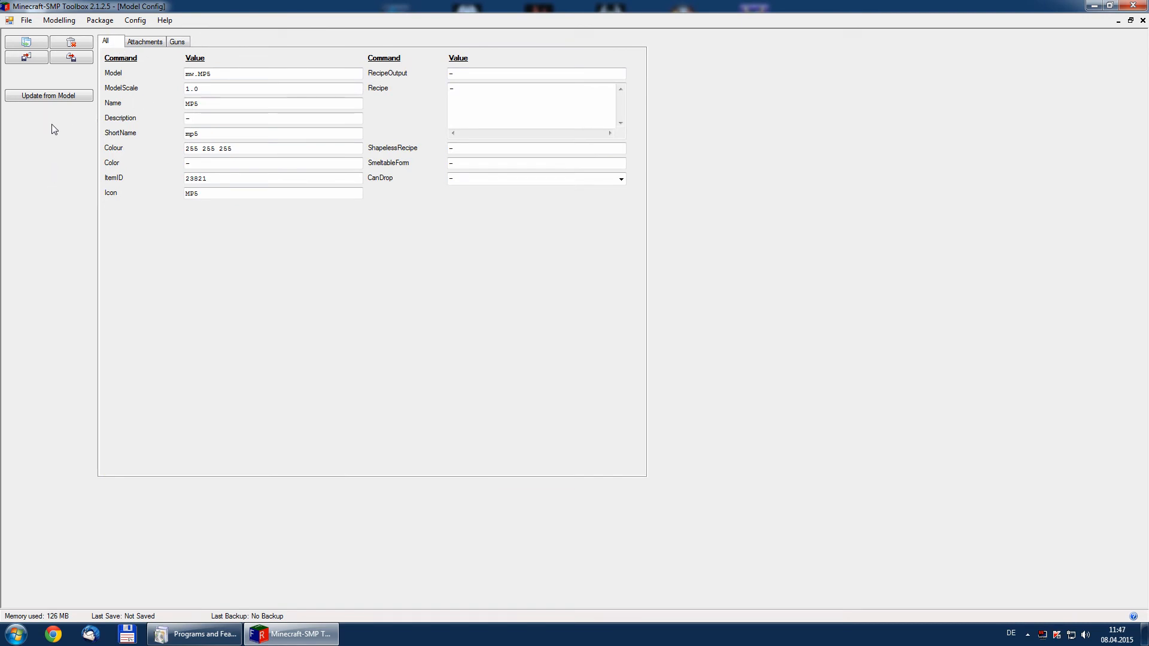
mouse_move(46, 142)
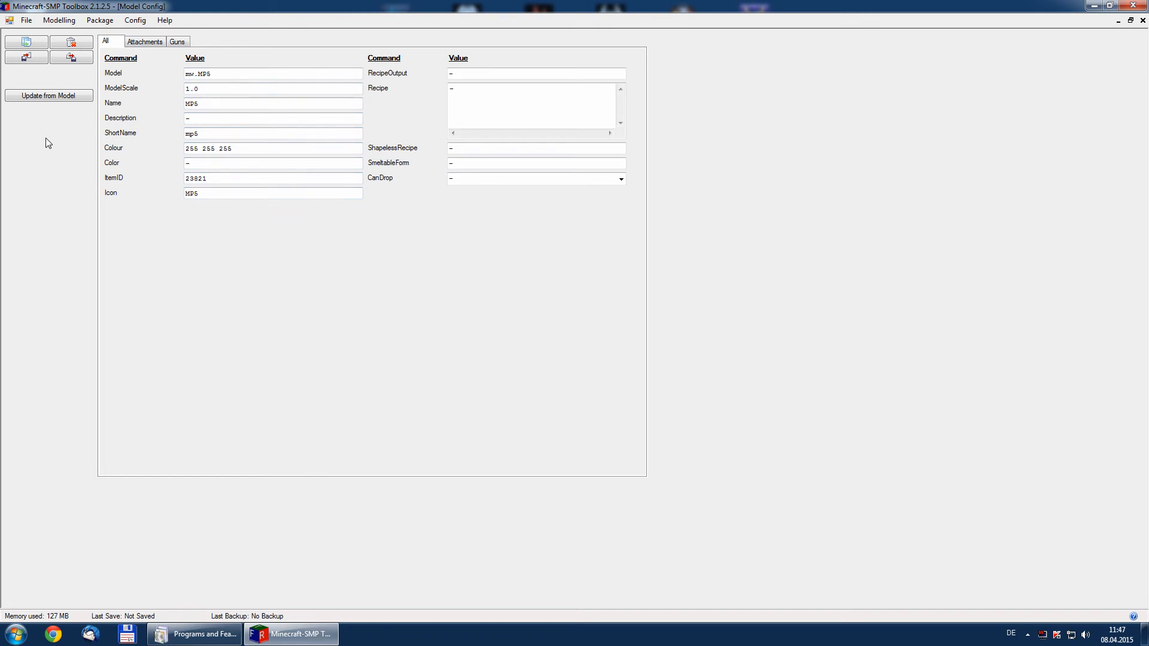
click(49, 95)
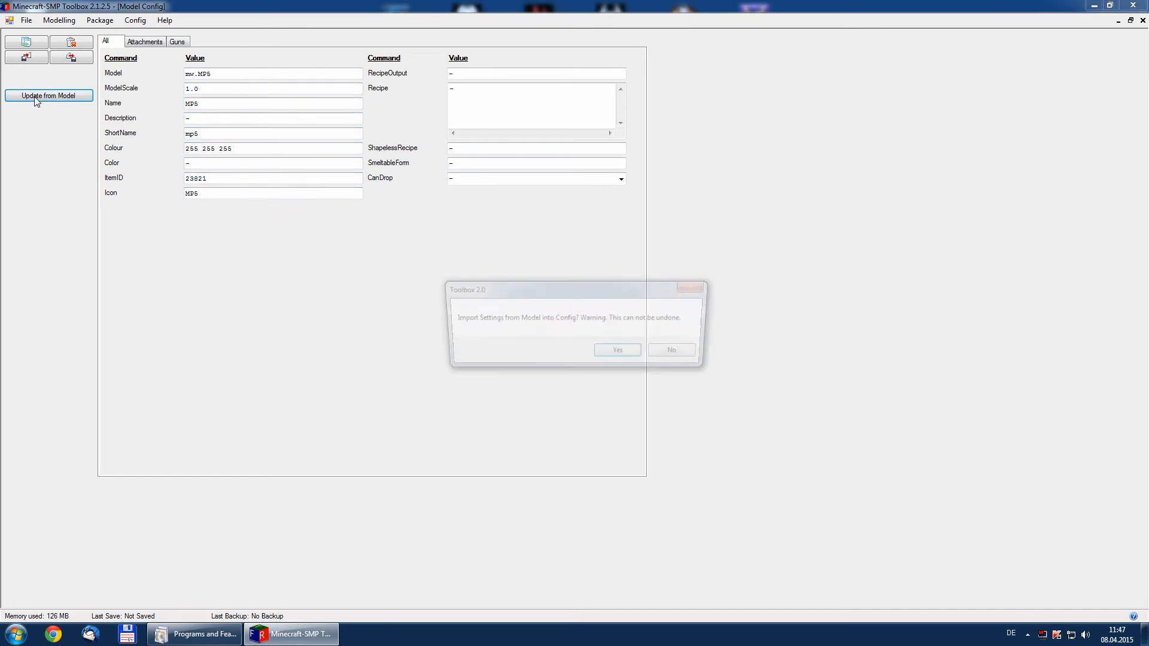
Accept importing TestGun model settings and check the updated attachment and gun fields.
click(617, 350)
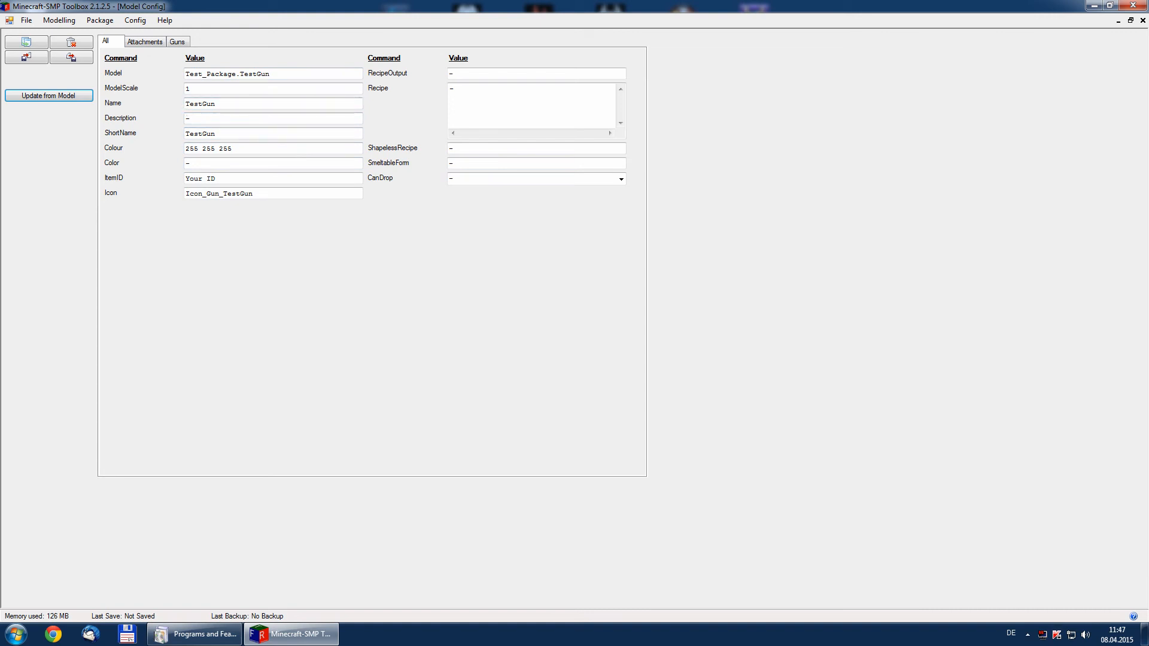
mouse_move(144, 42)
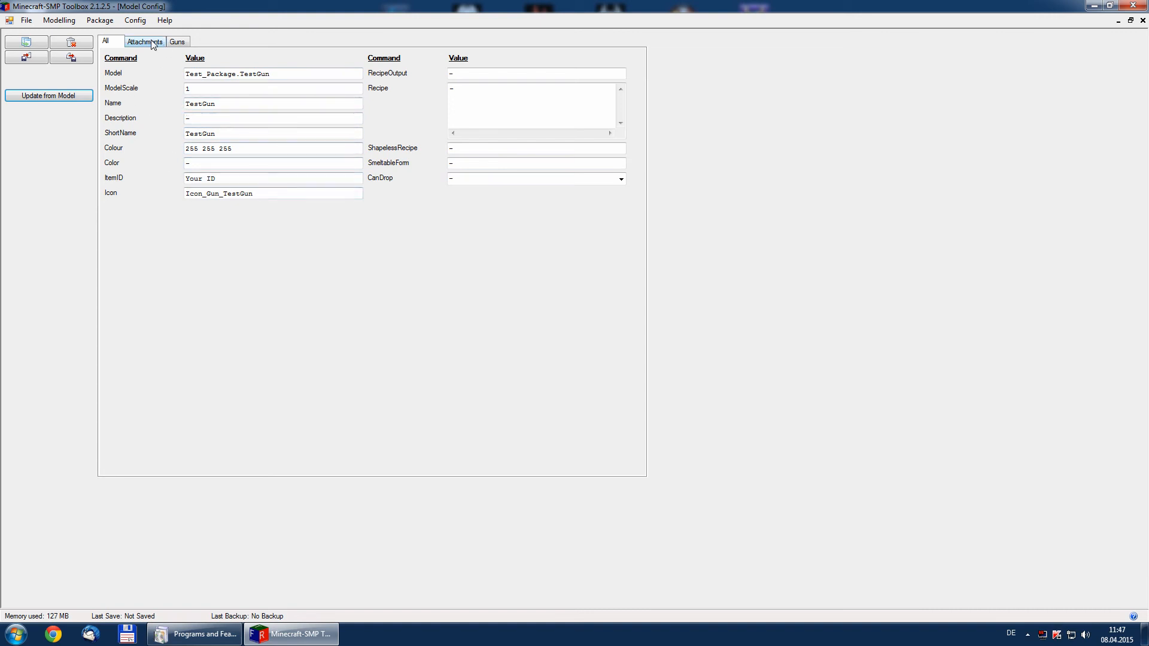
click(144, 42)
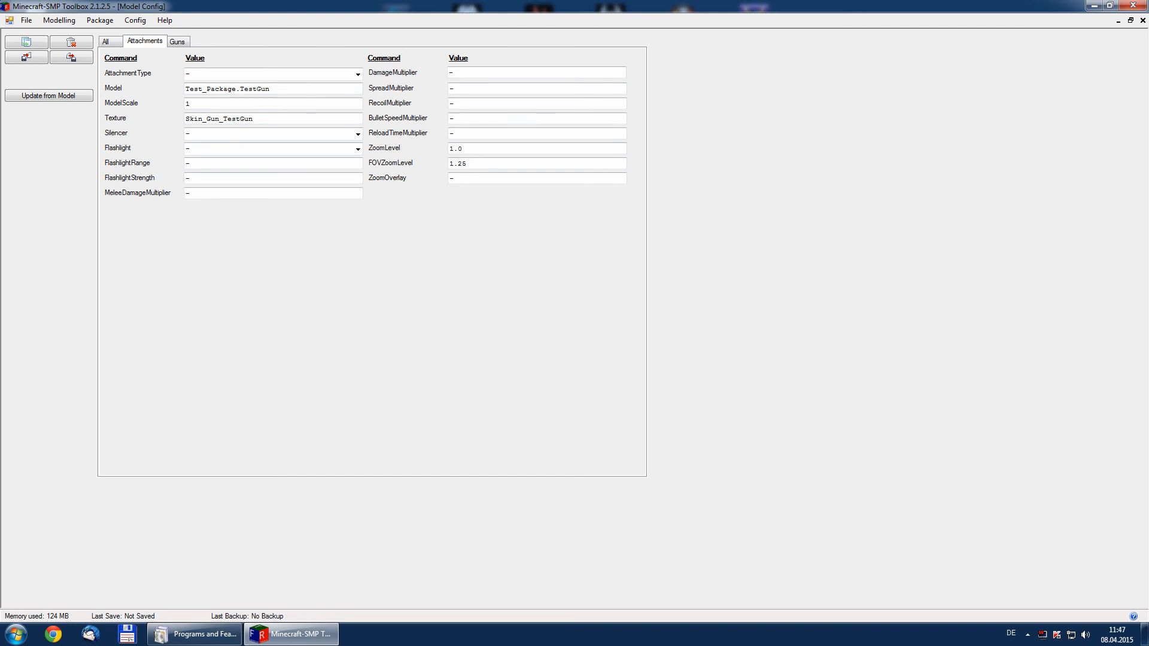
click(177, 41)
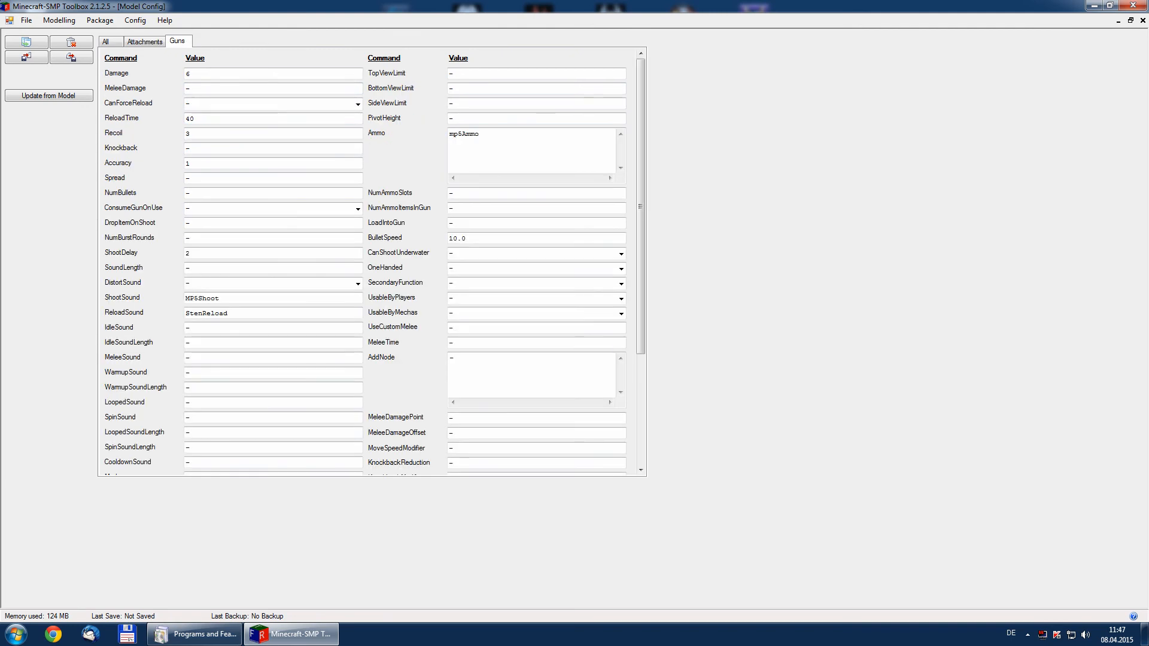
scroll(down, 3)
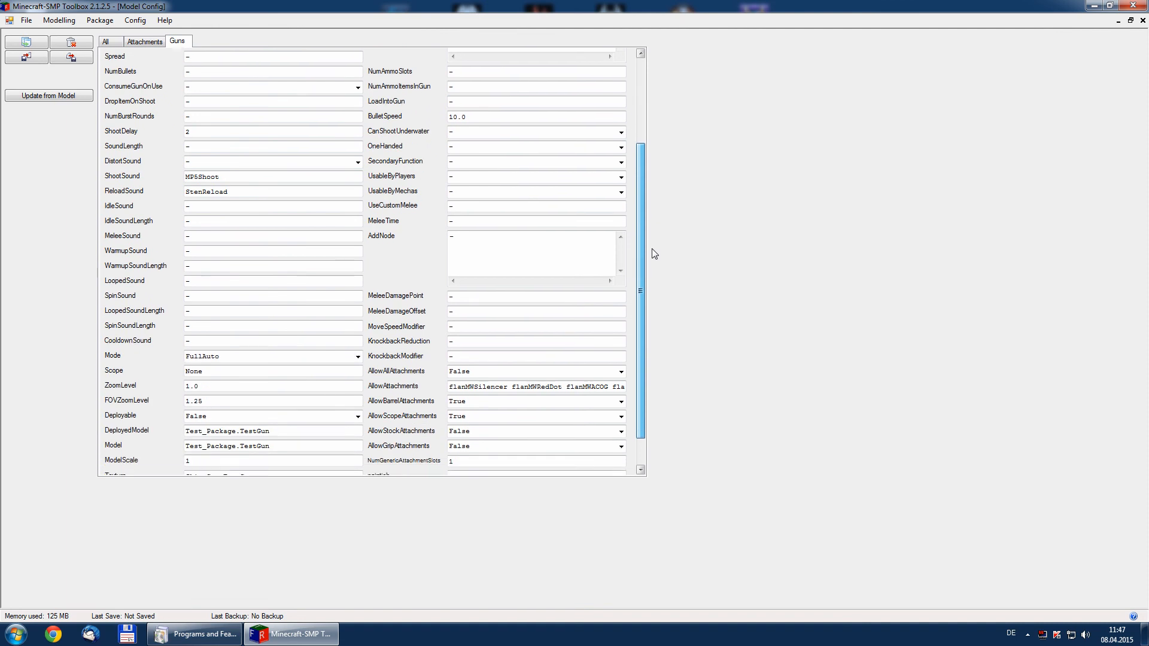
scroll(down, 3)
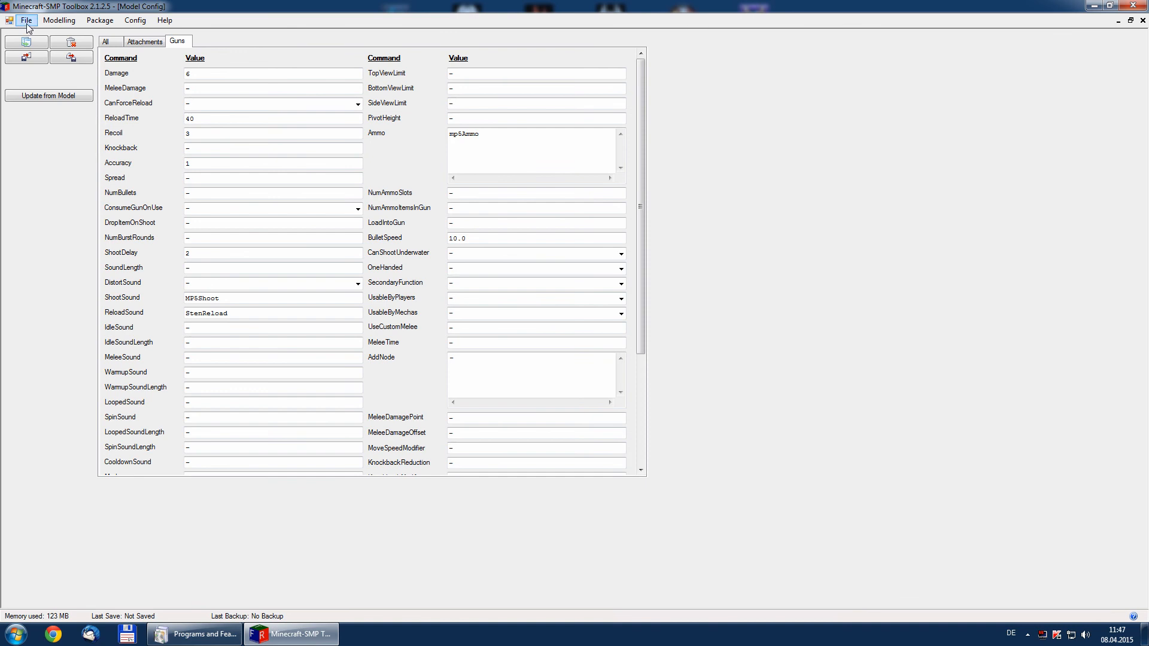
Change the config's display name on the All tab to 'Test Gun'.
click(26, 20)
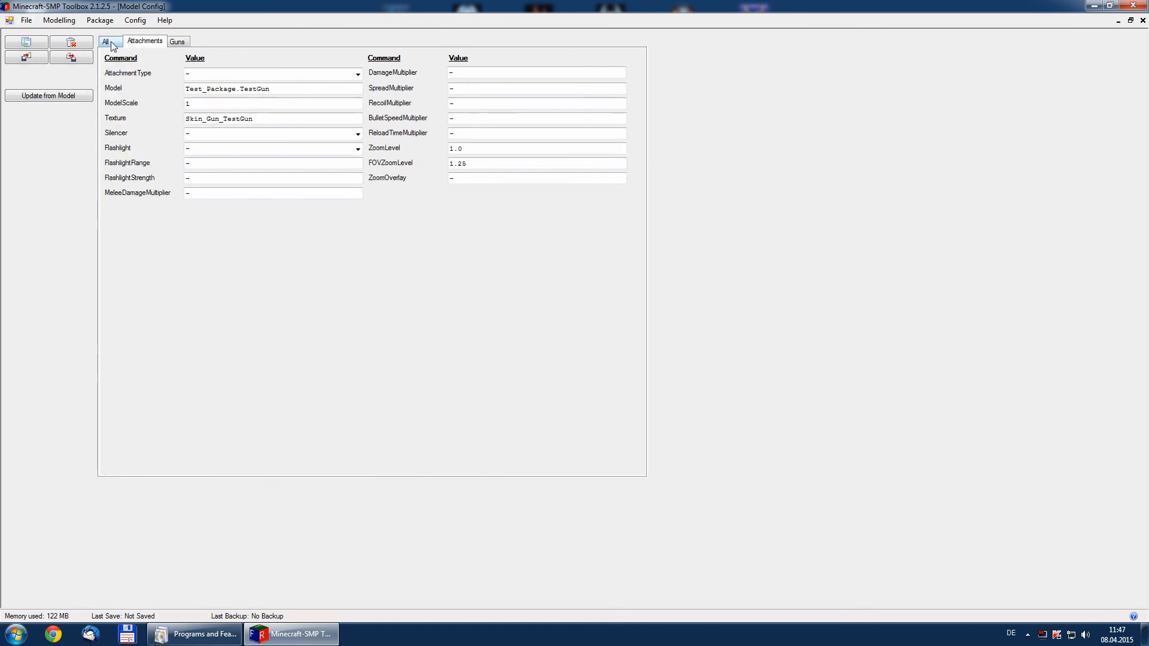
click(108, 41)
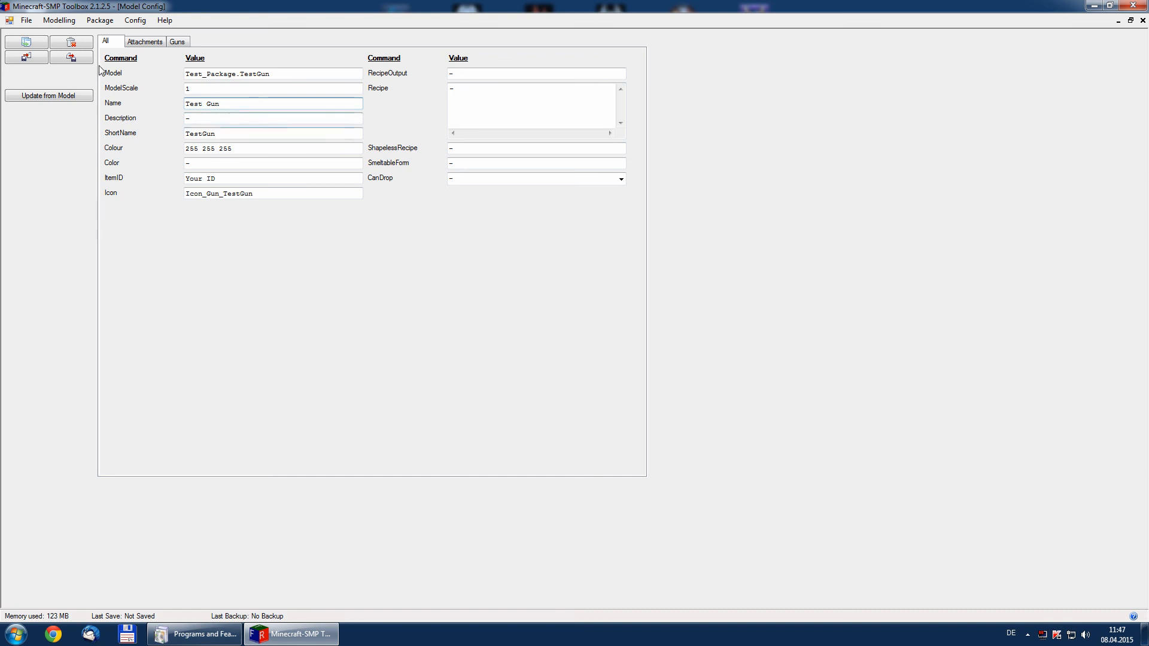
Save the model as ModelTestGun, overwriting the existing file.
click(26, 19)
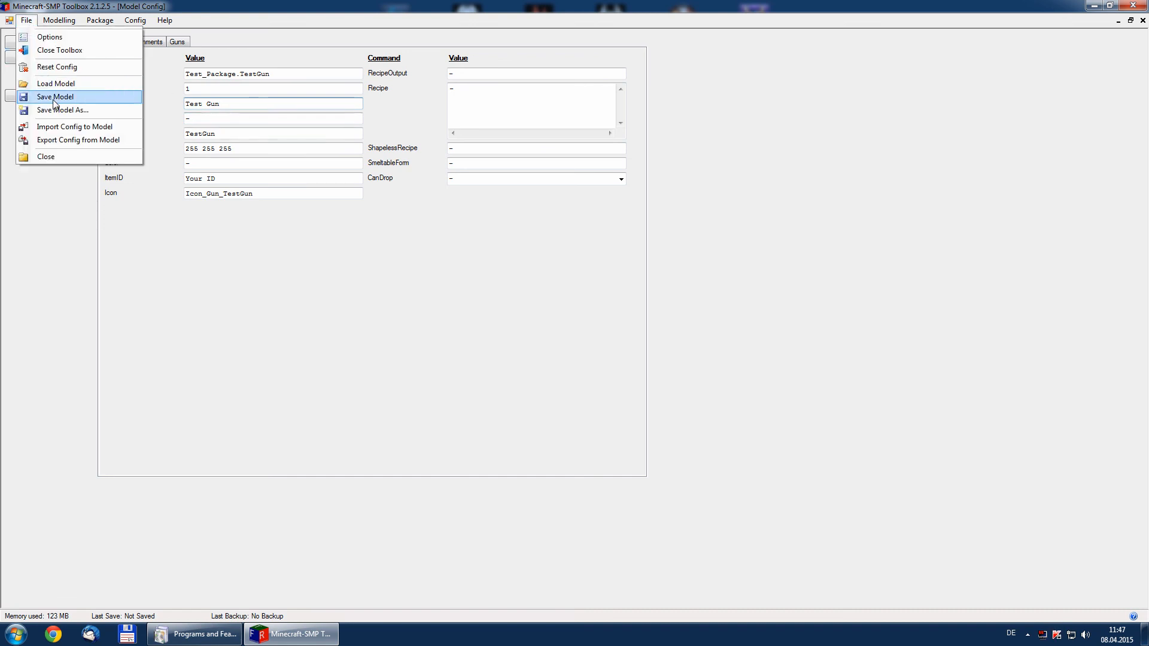
click(55, 97)
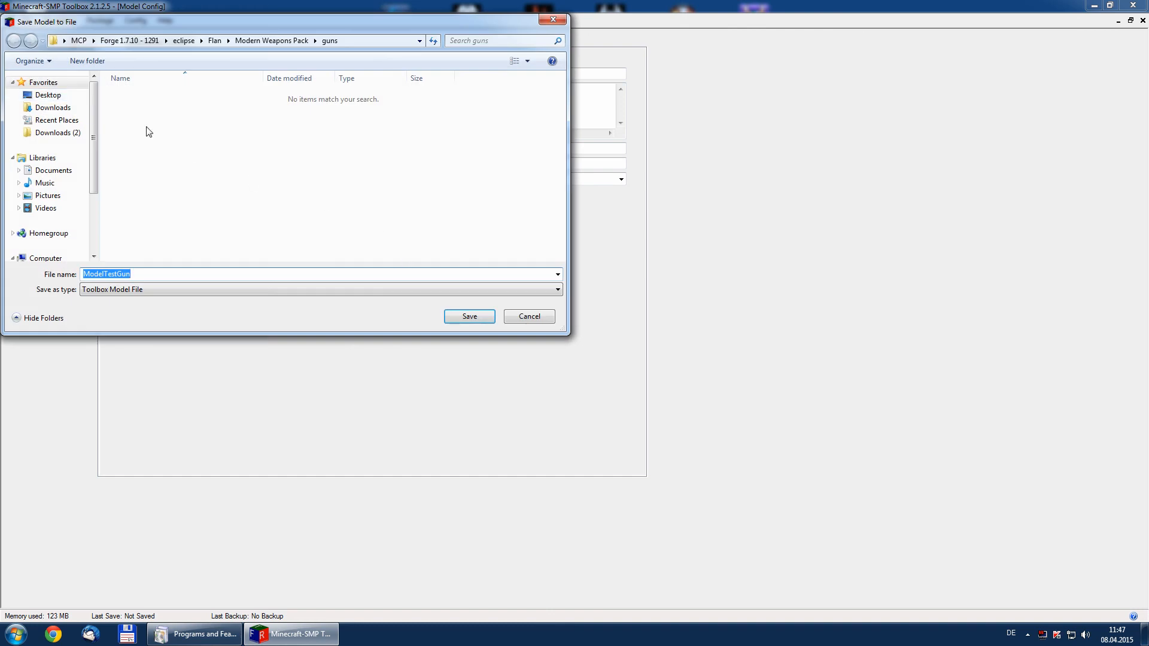
click(468, 316)
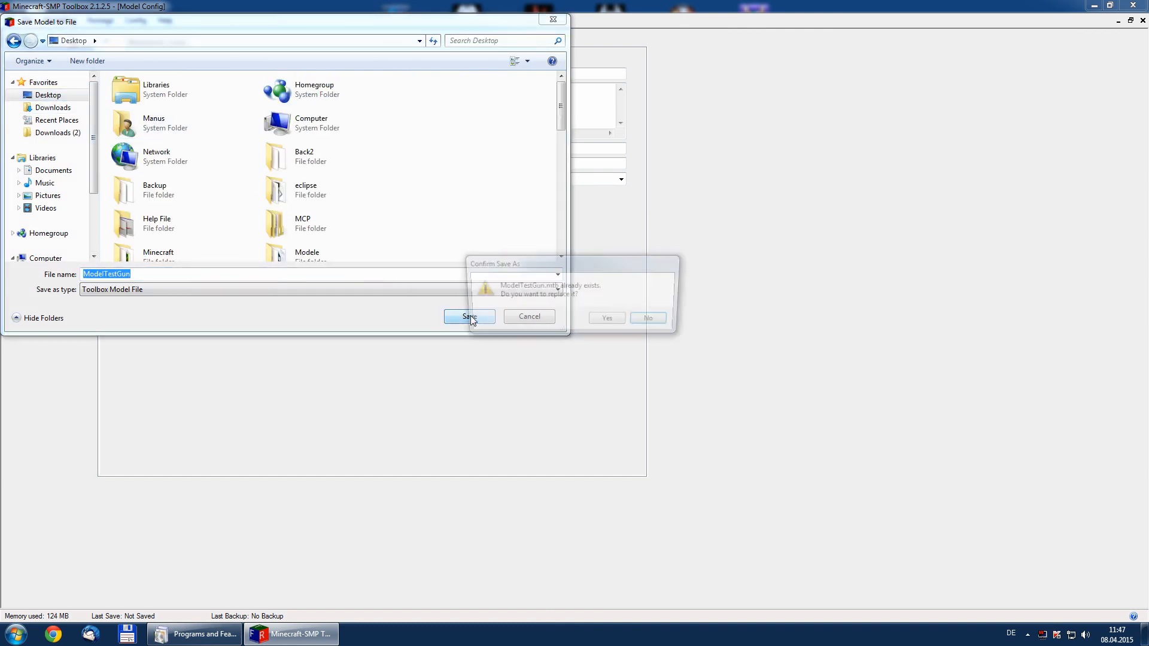
click(606, 317)
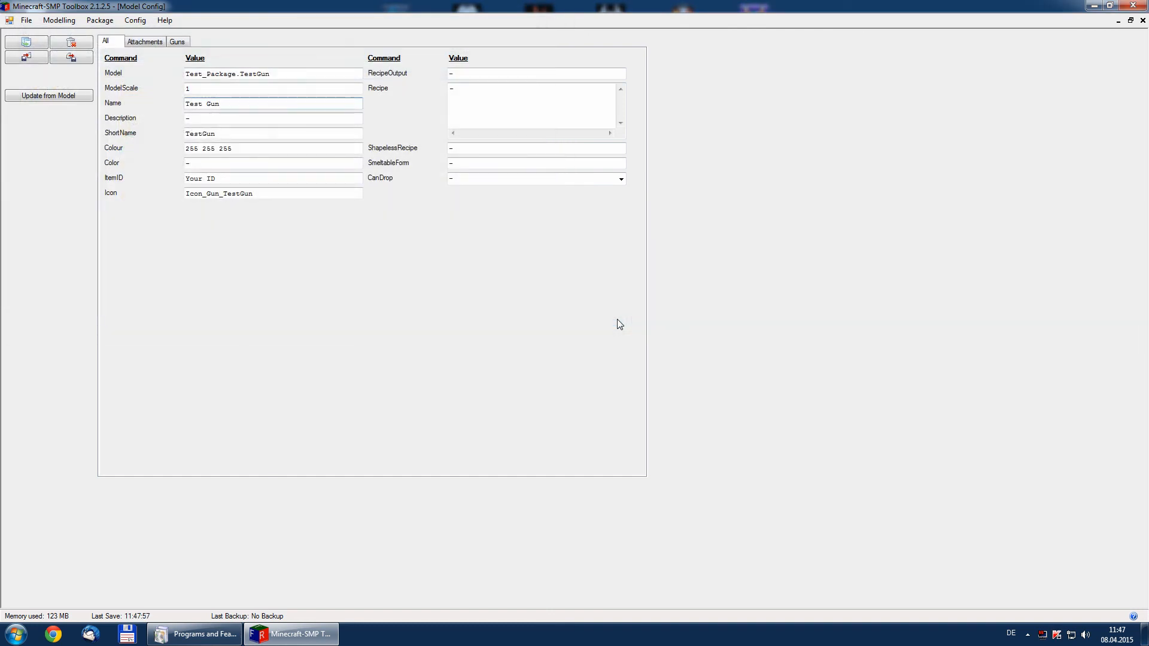
click(274, 104)
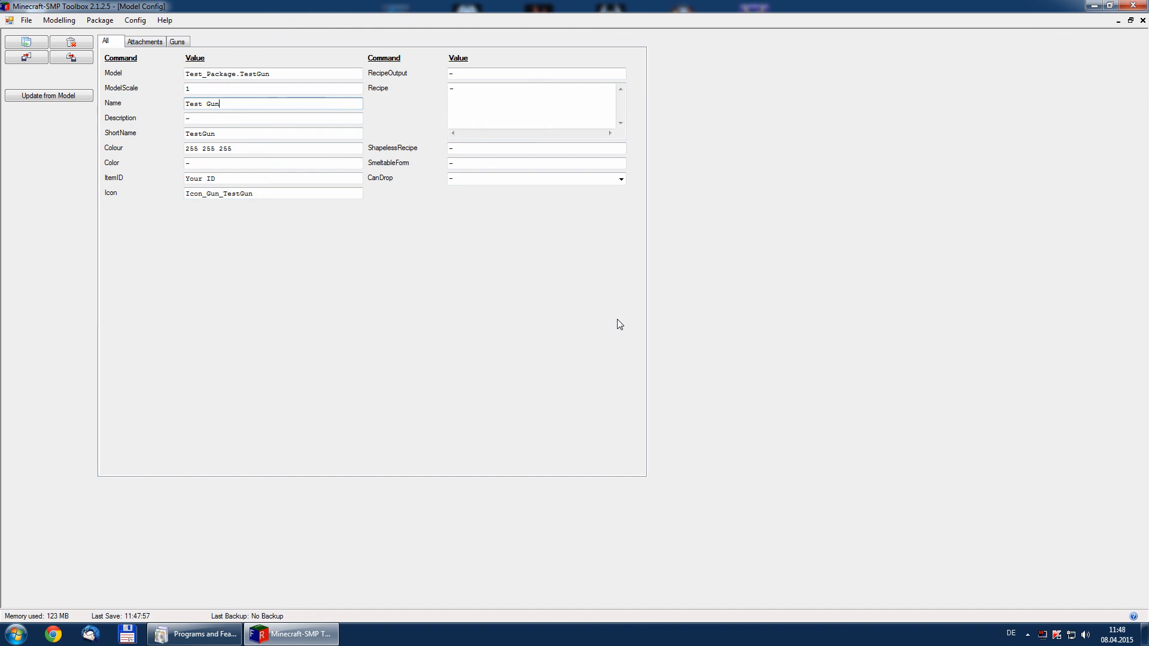